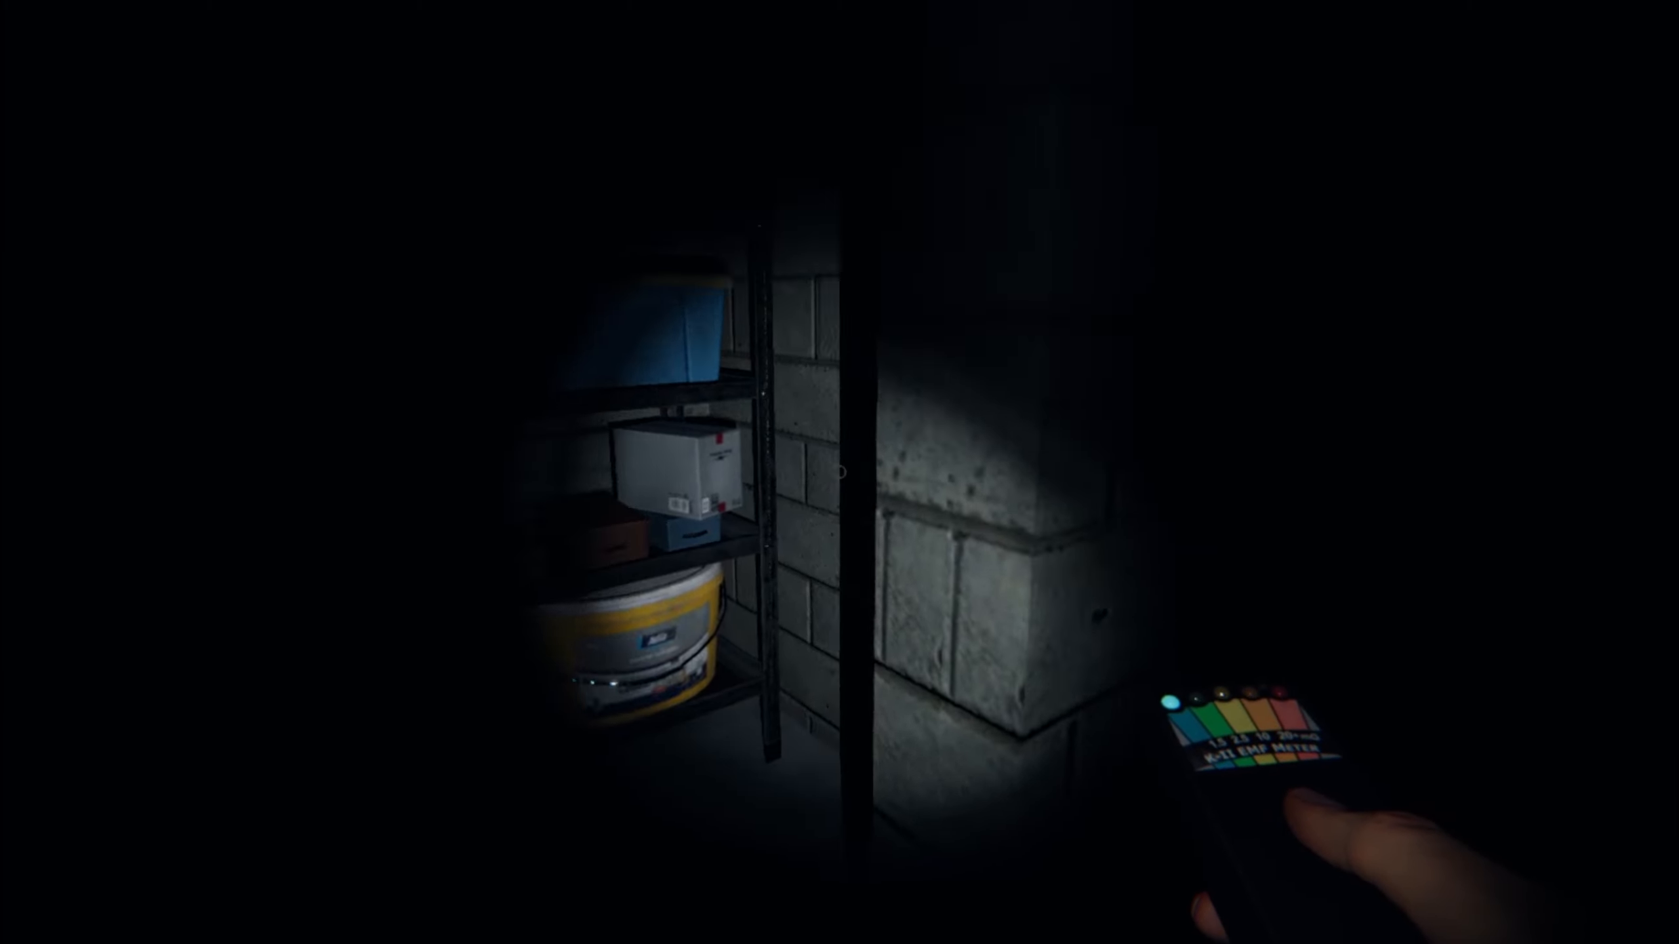
pyautogui.moveTo(840, 472)
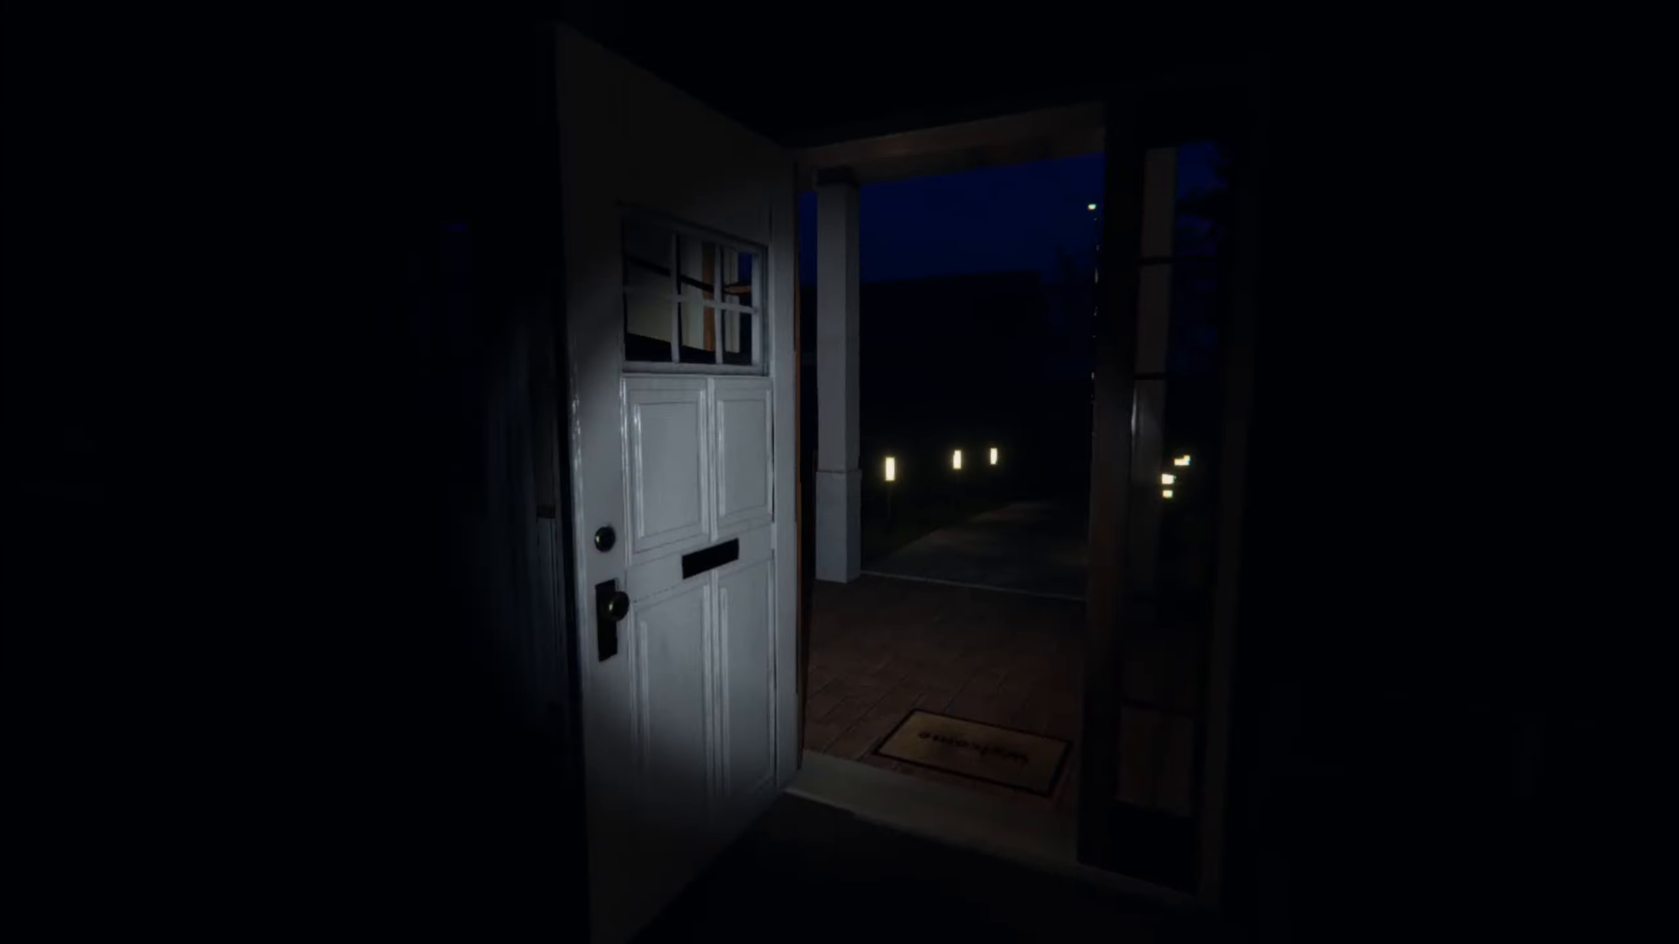
pyautogui.moveTo(840, 472)
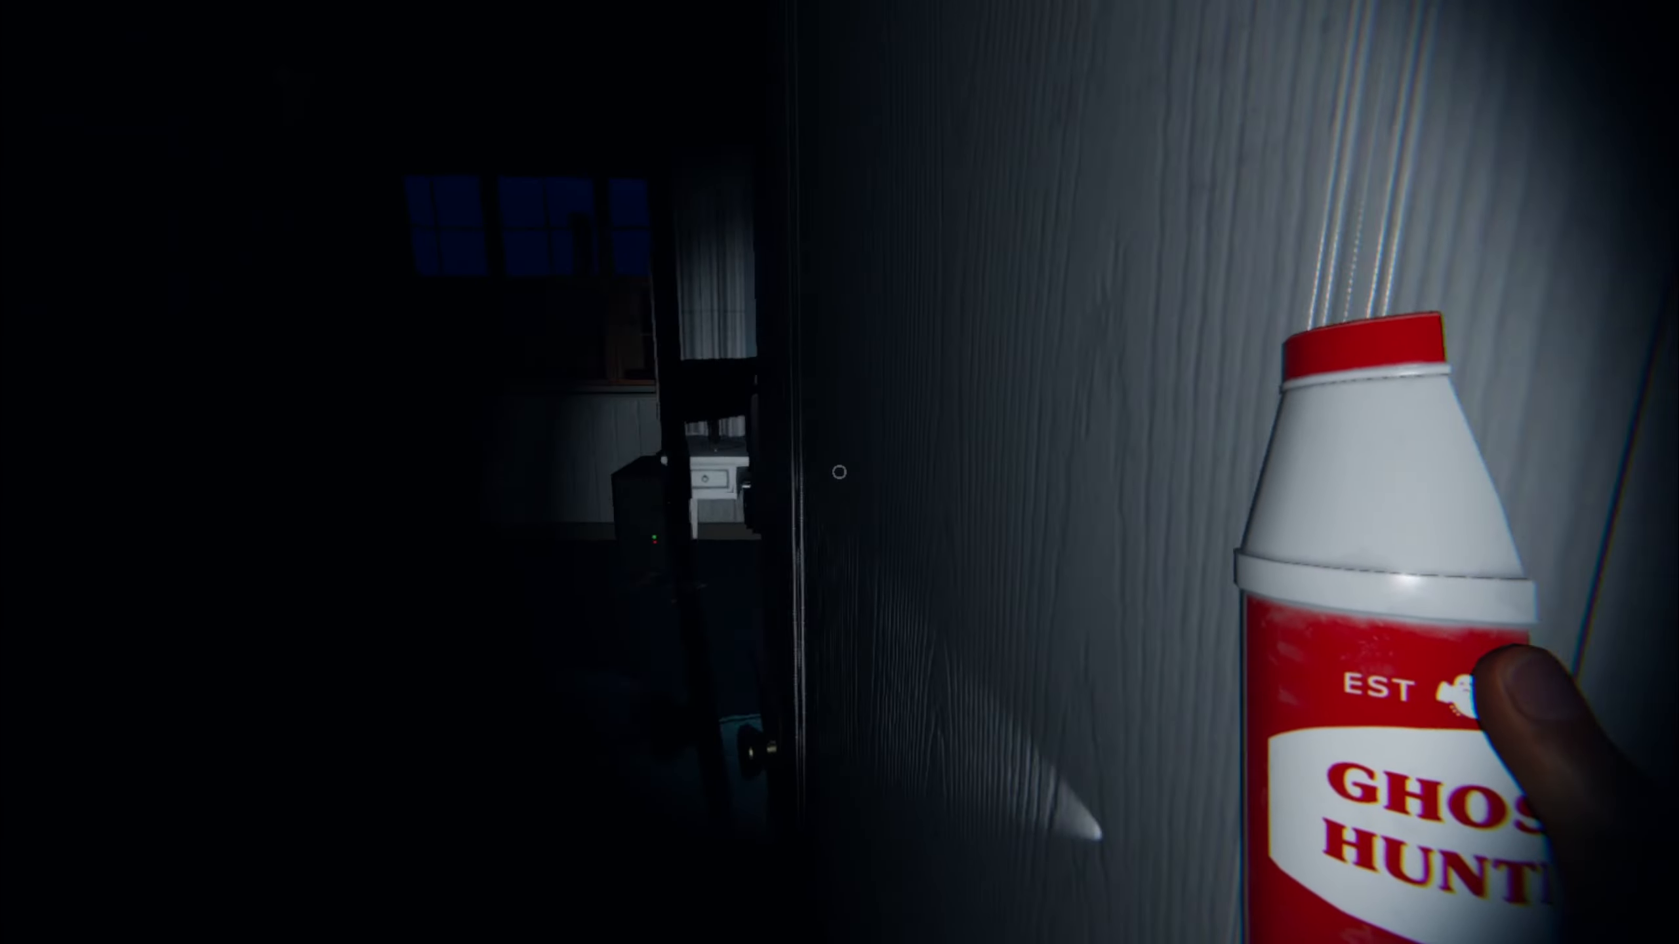
pyautogui.moveTo(839, 472)
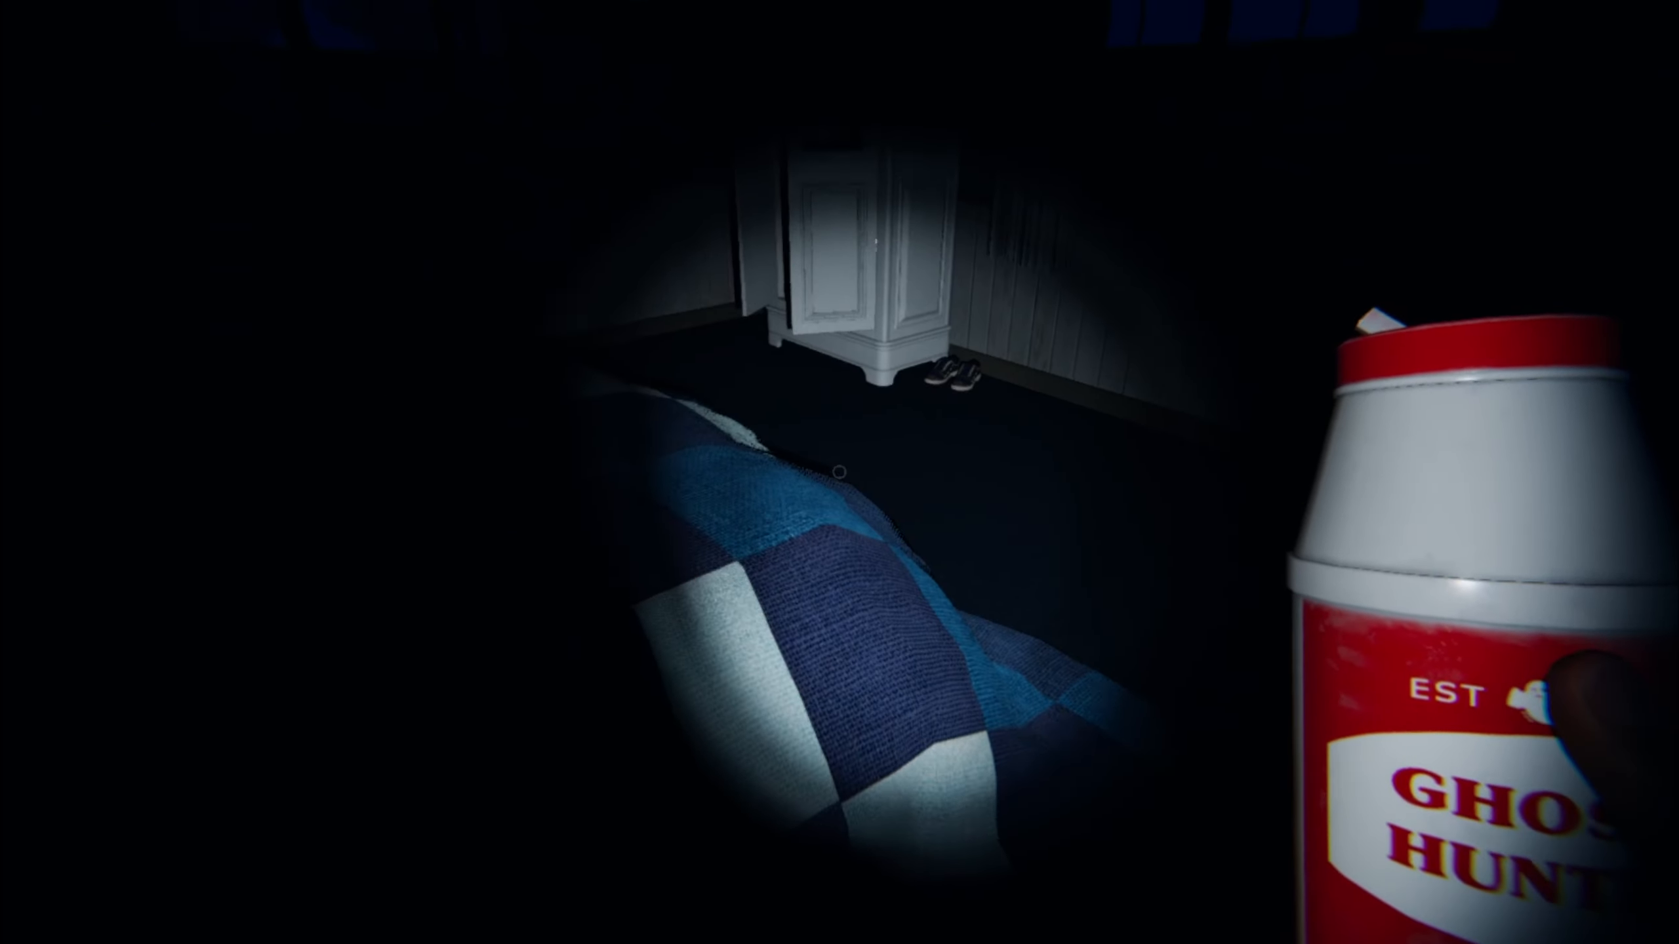
pyautogui.moveTo(839, 472)
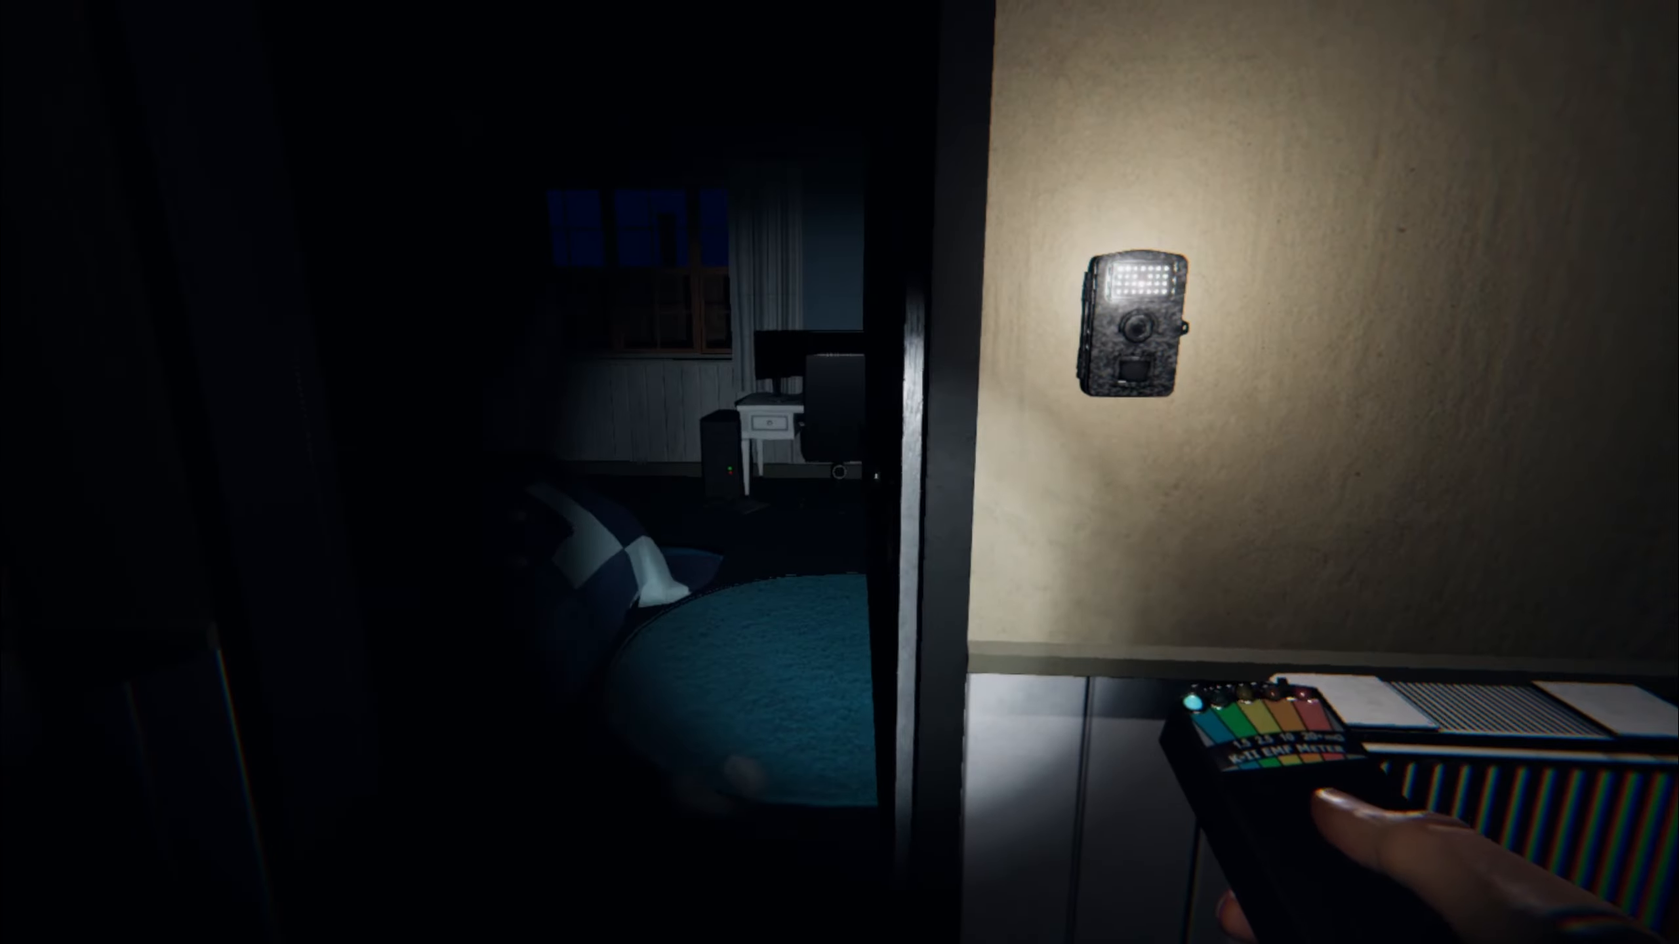
pyautogui.moveTo(839, 472)
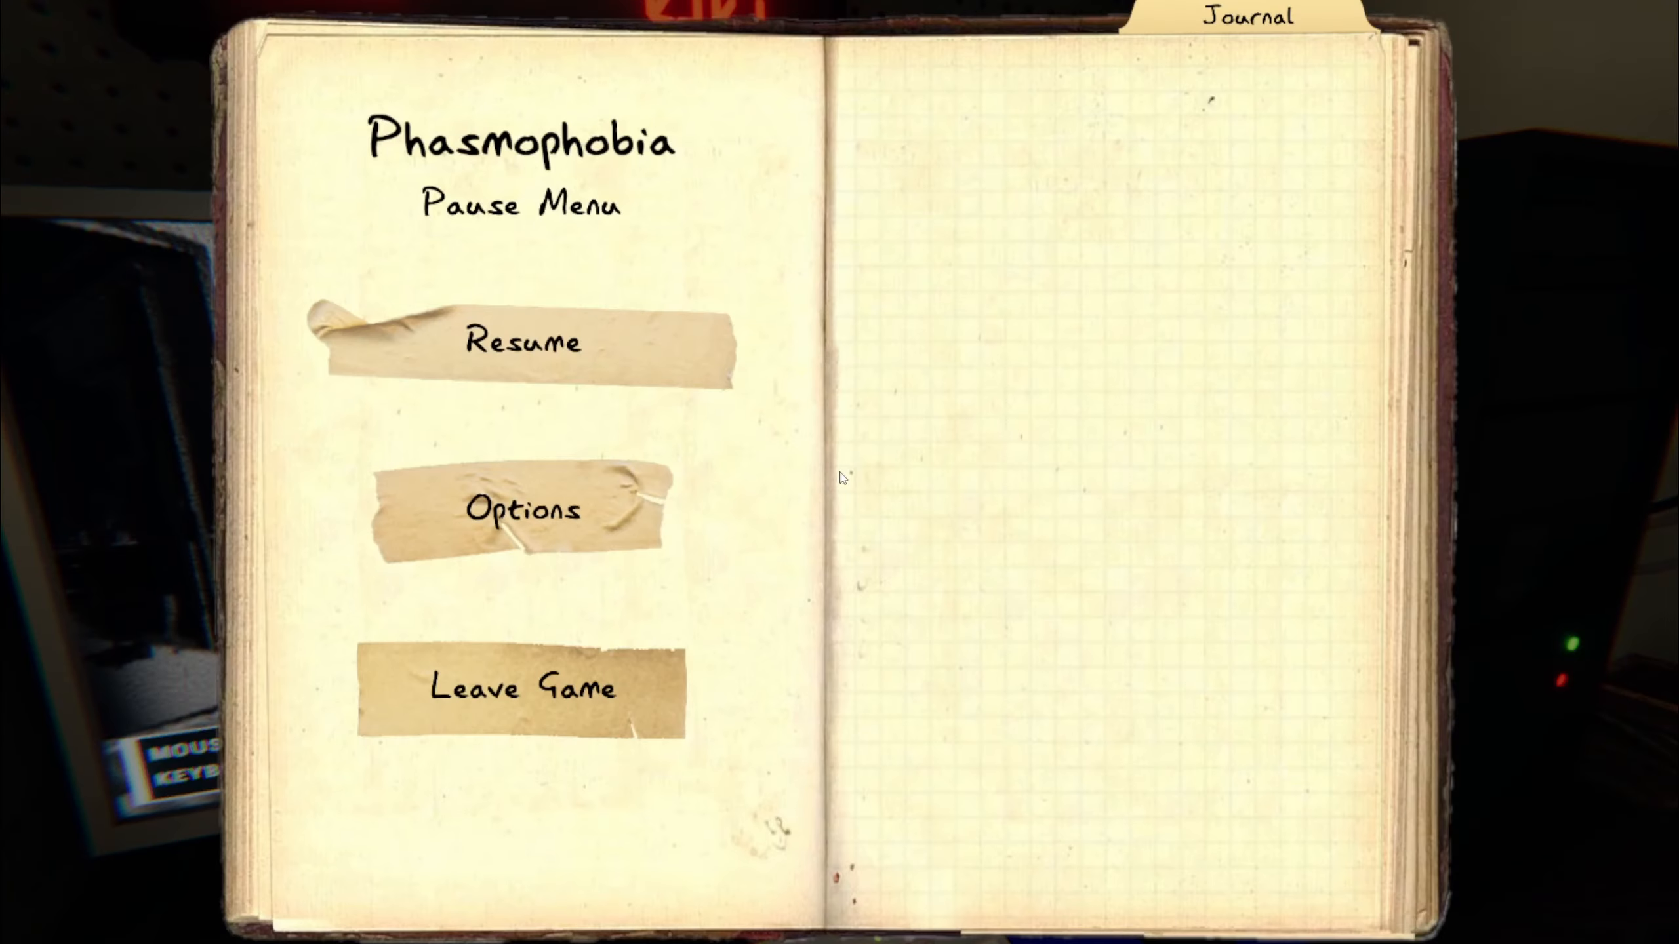
# - Resume play, tick D.O.T.S Projector and untick Freezing Temperatures as evidence
pyautogui.click(521, 342)
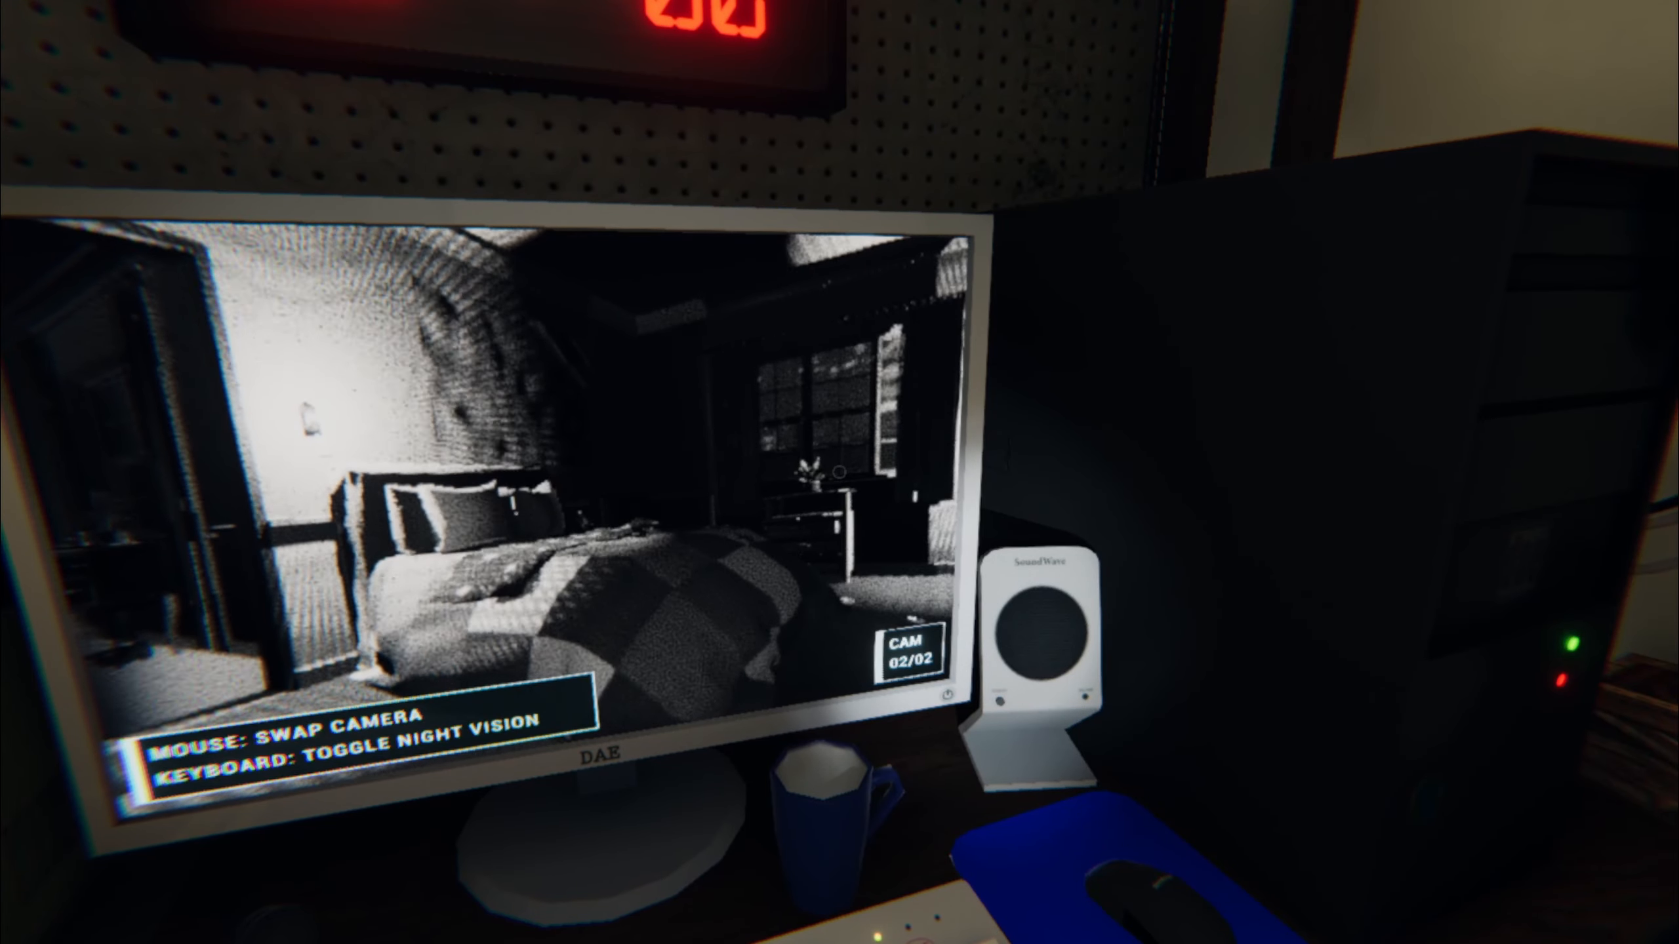
pyautogui.click(1145, 176)
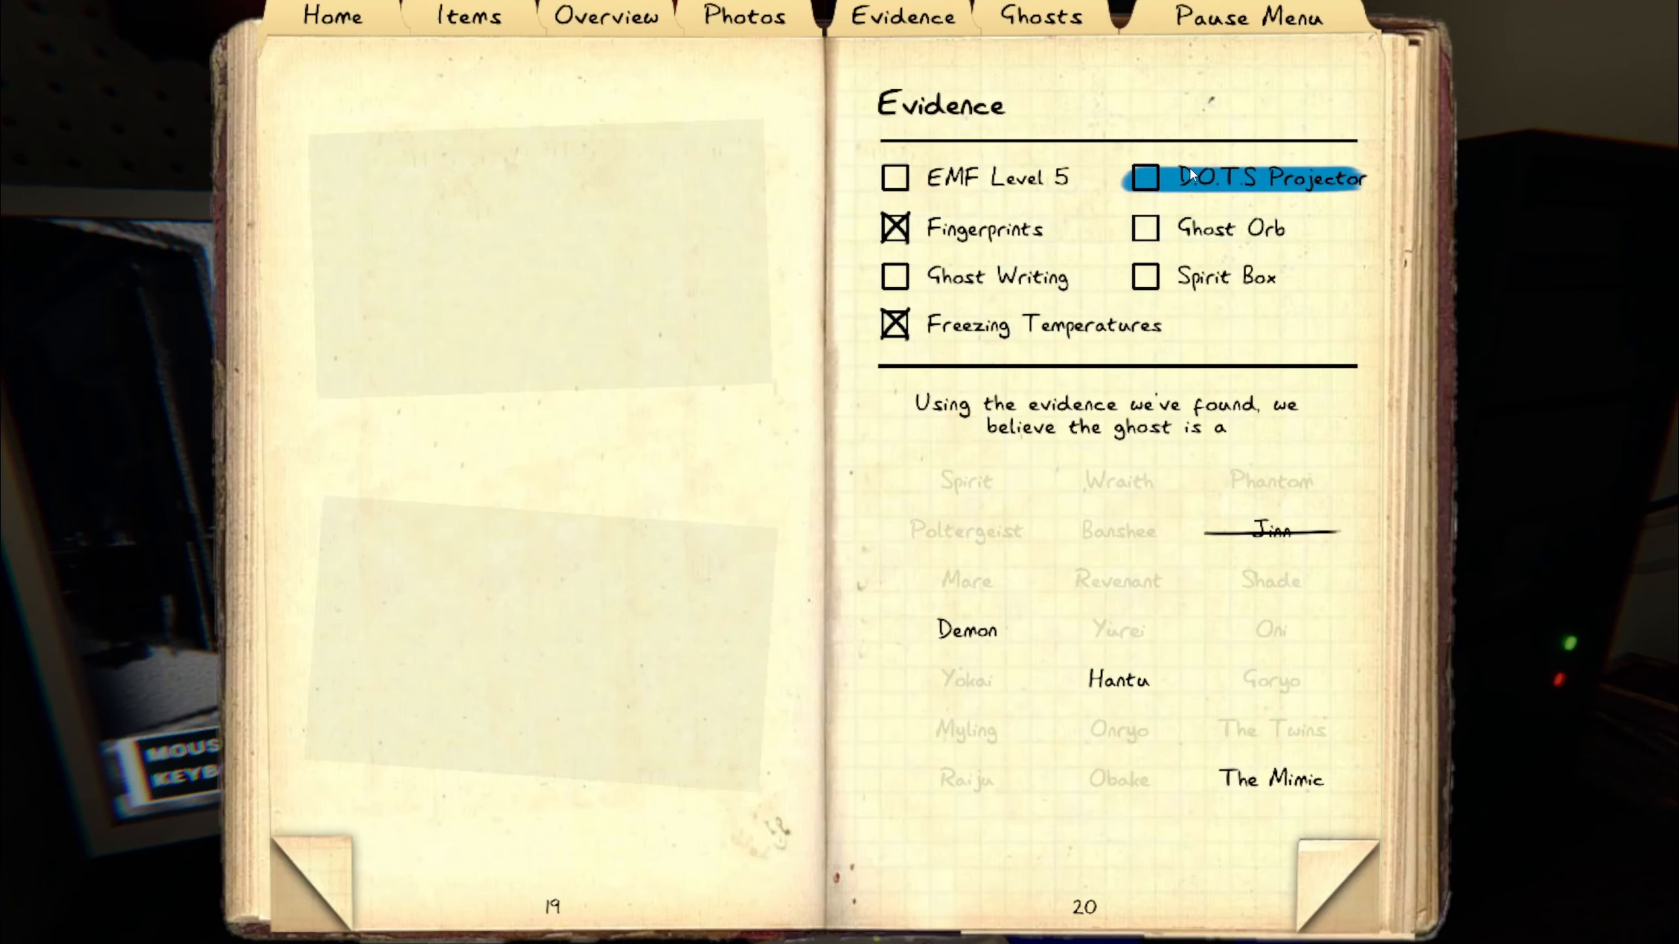
pyautogui.click(1144, 178)
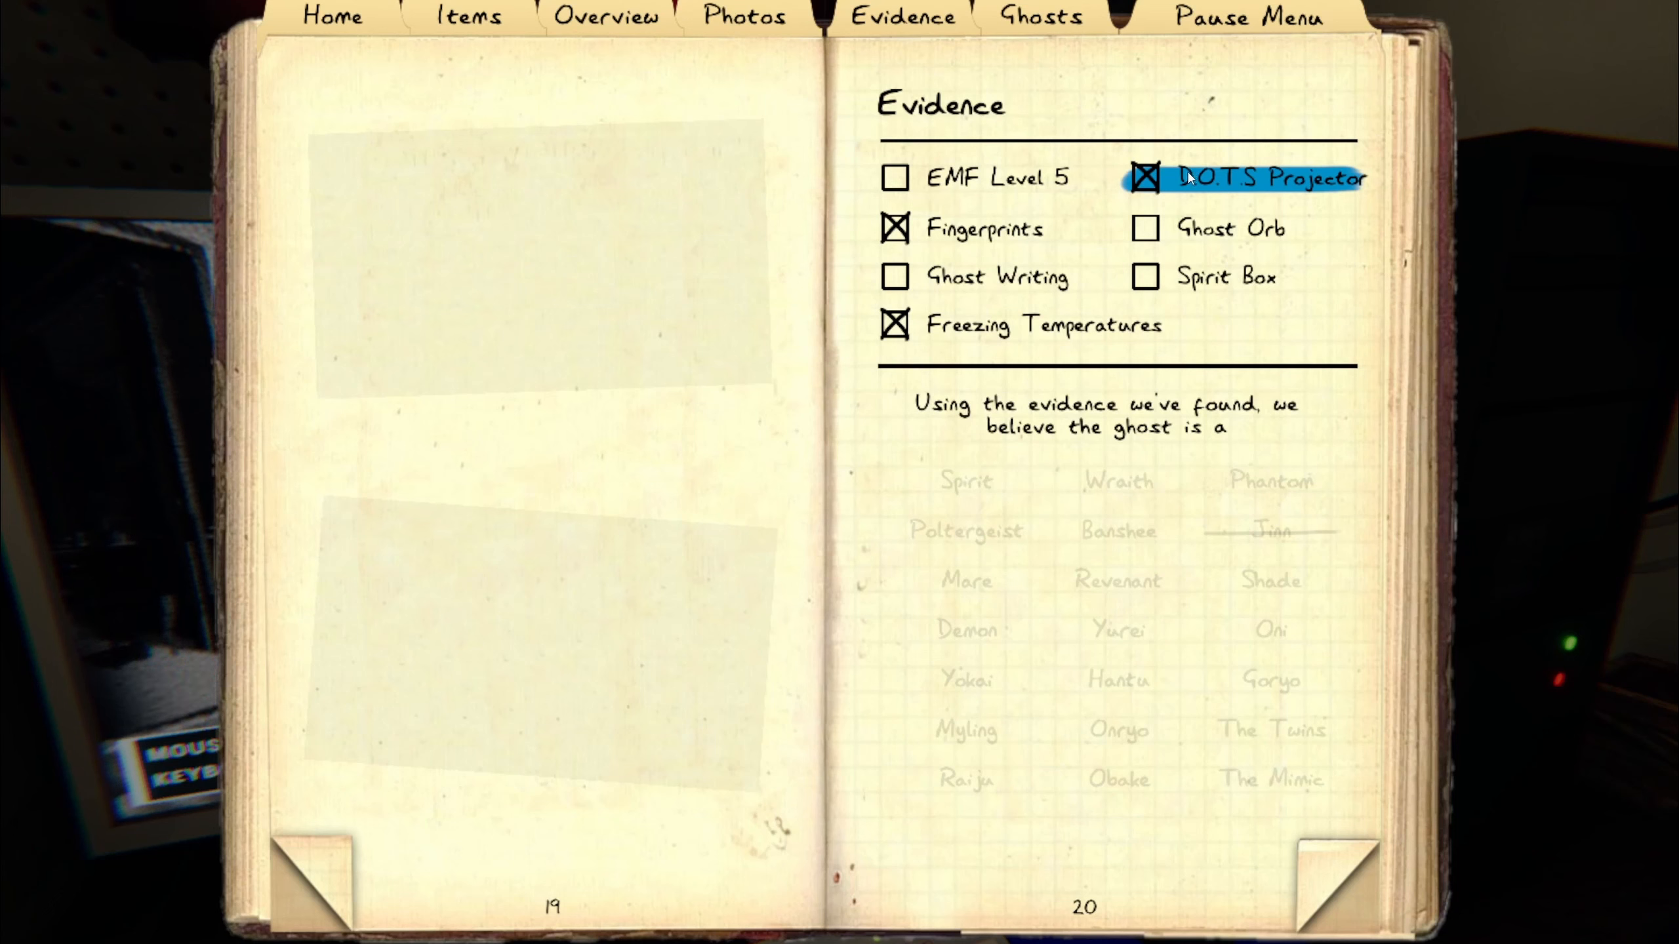
pyautogui.click(895, 324)
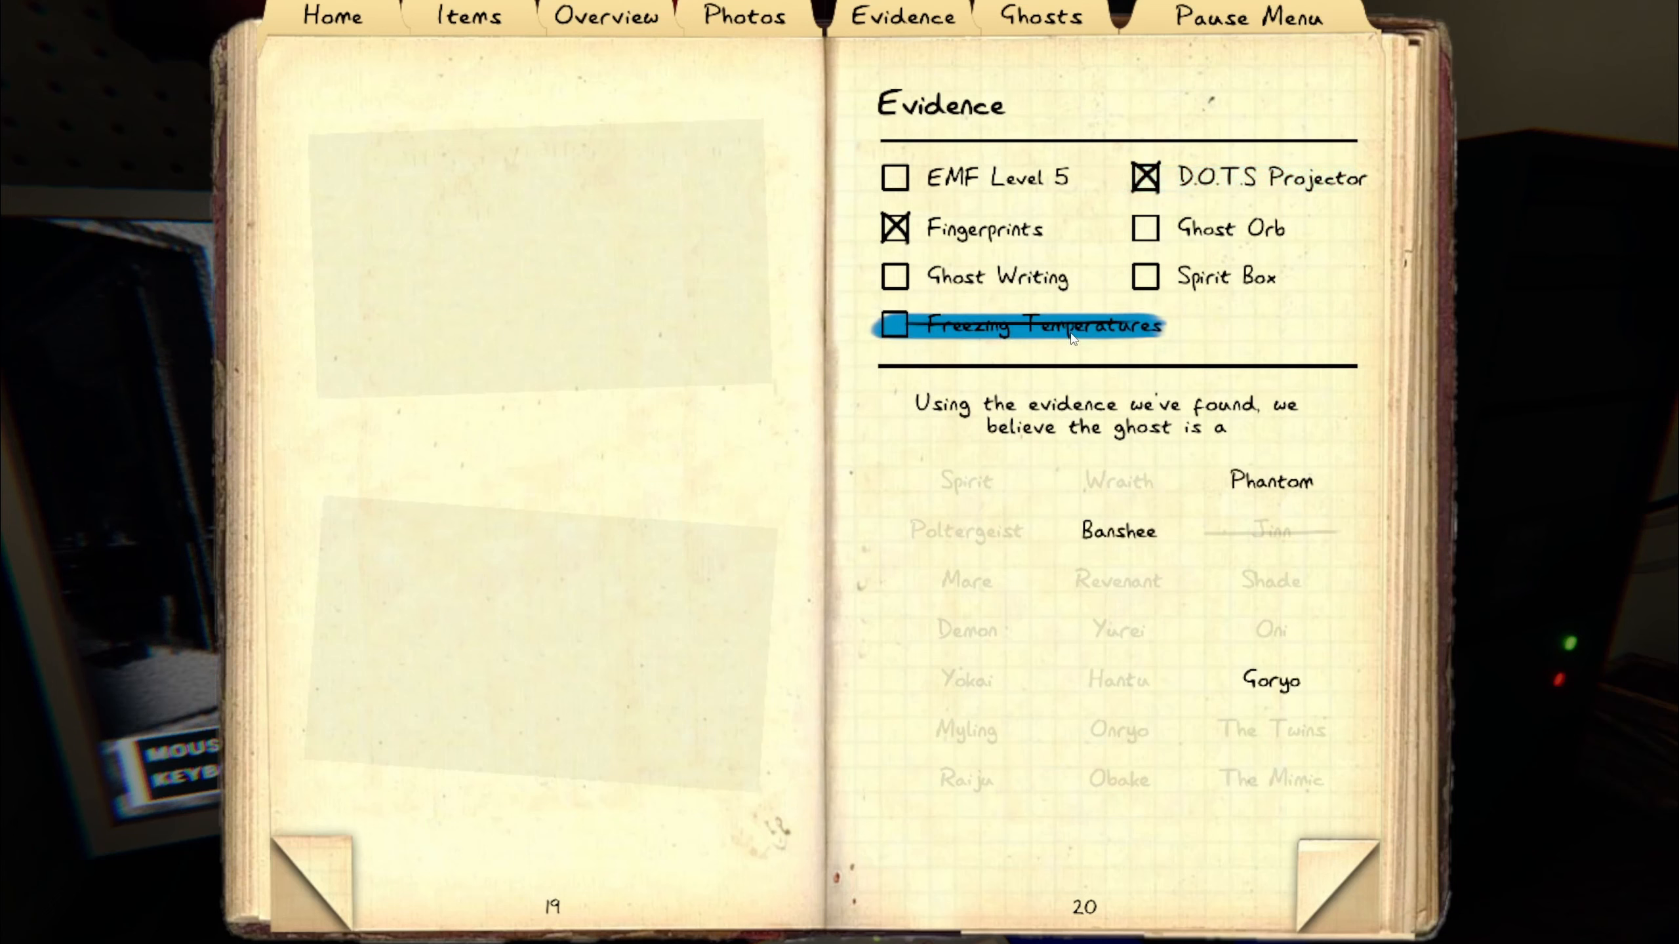
pyautogui.moveTo(1079, 323)
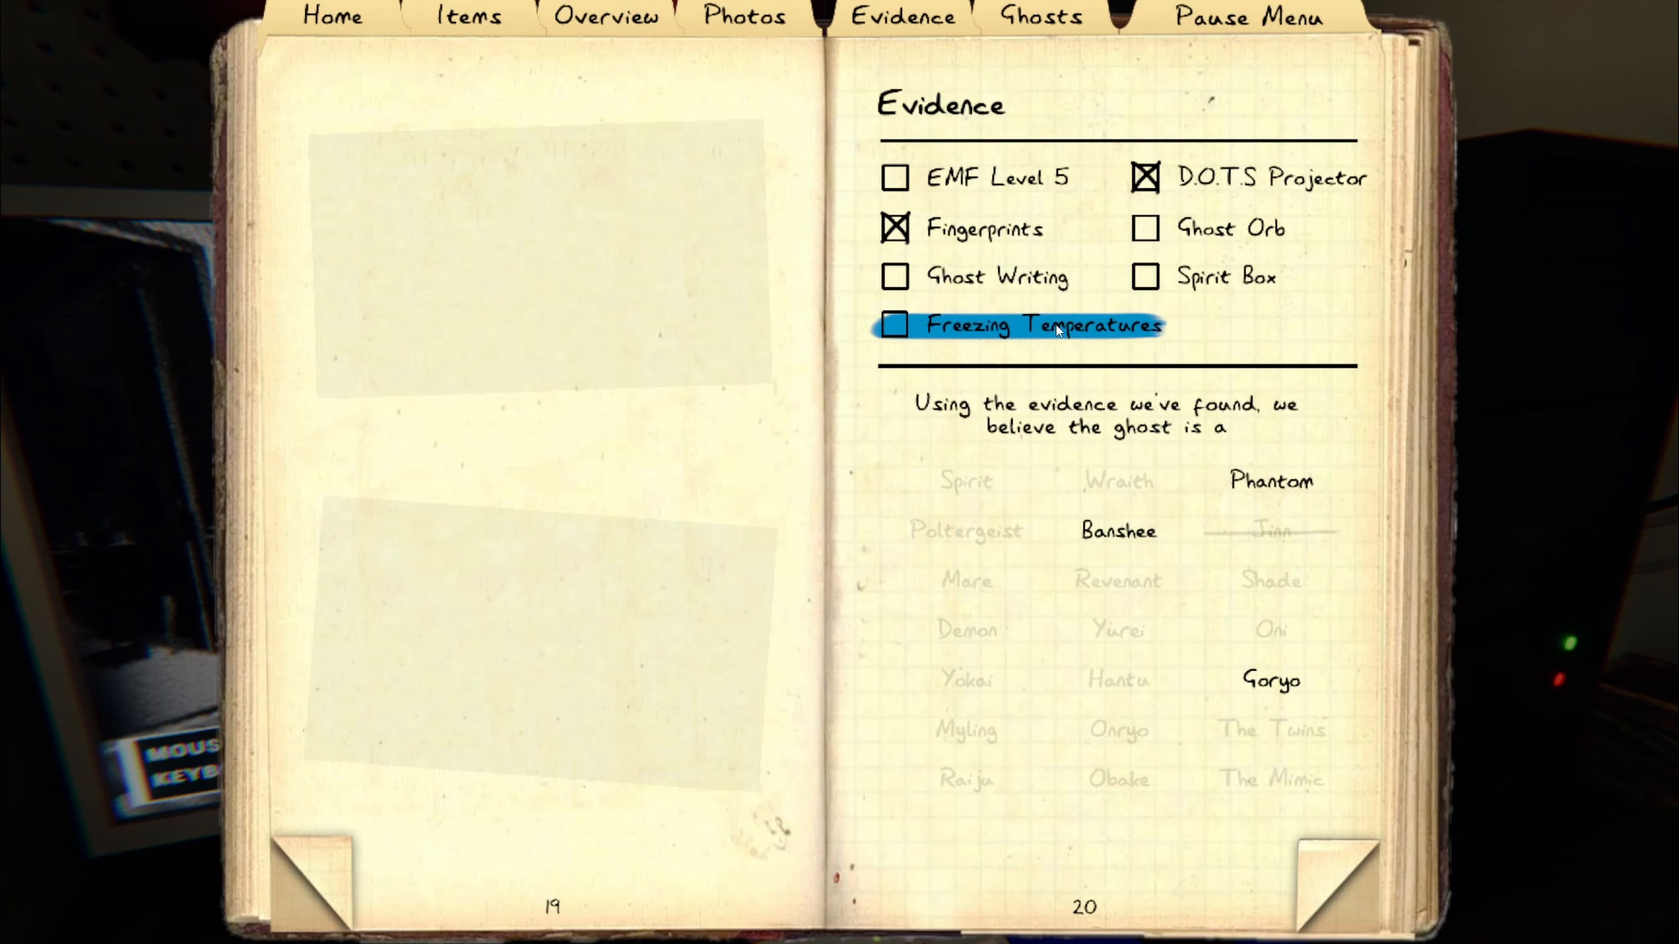
pyautogui.moveTo(1226, 276)
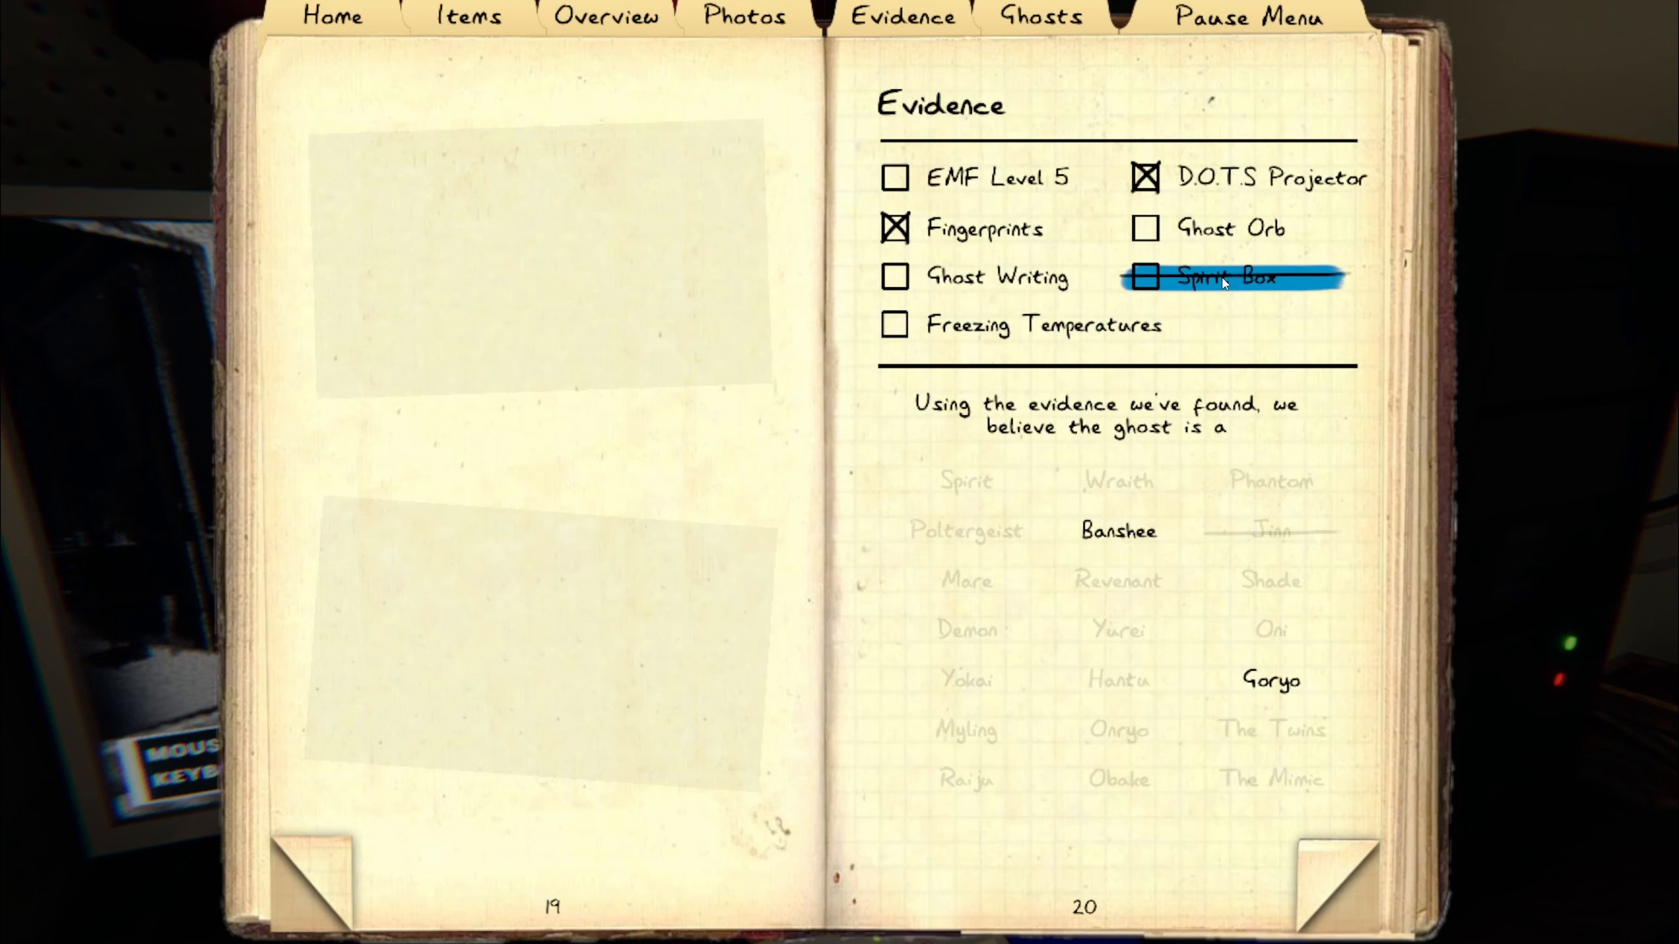
pyautogui.moveTo(1225, 278)
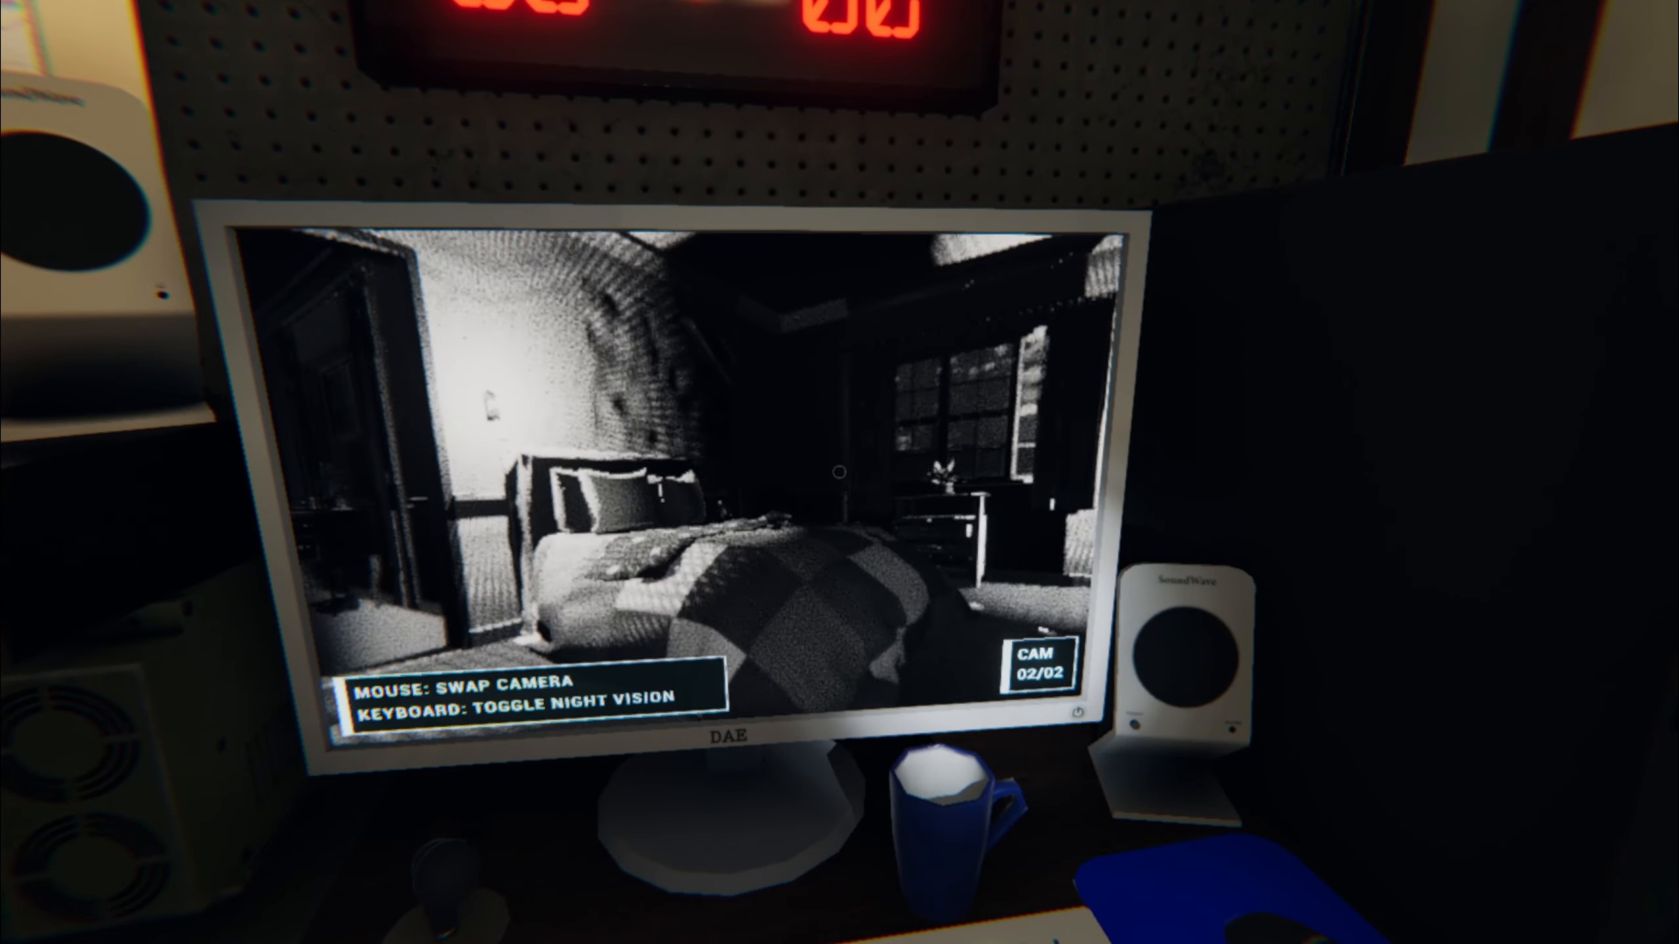
# - Pause and resume the game, then switch the journal to the Ghosts list
pyautogui.press('Escape')
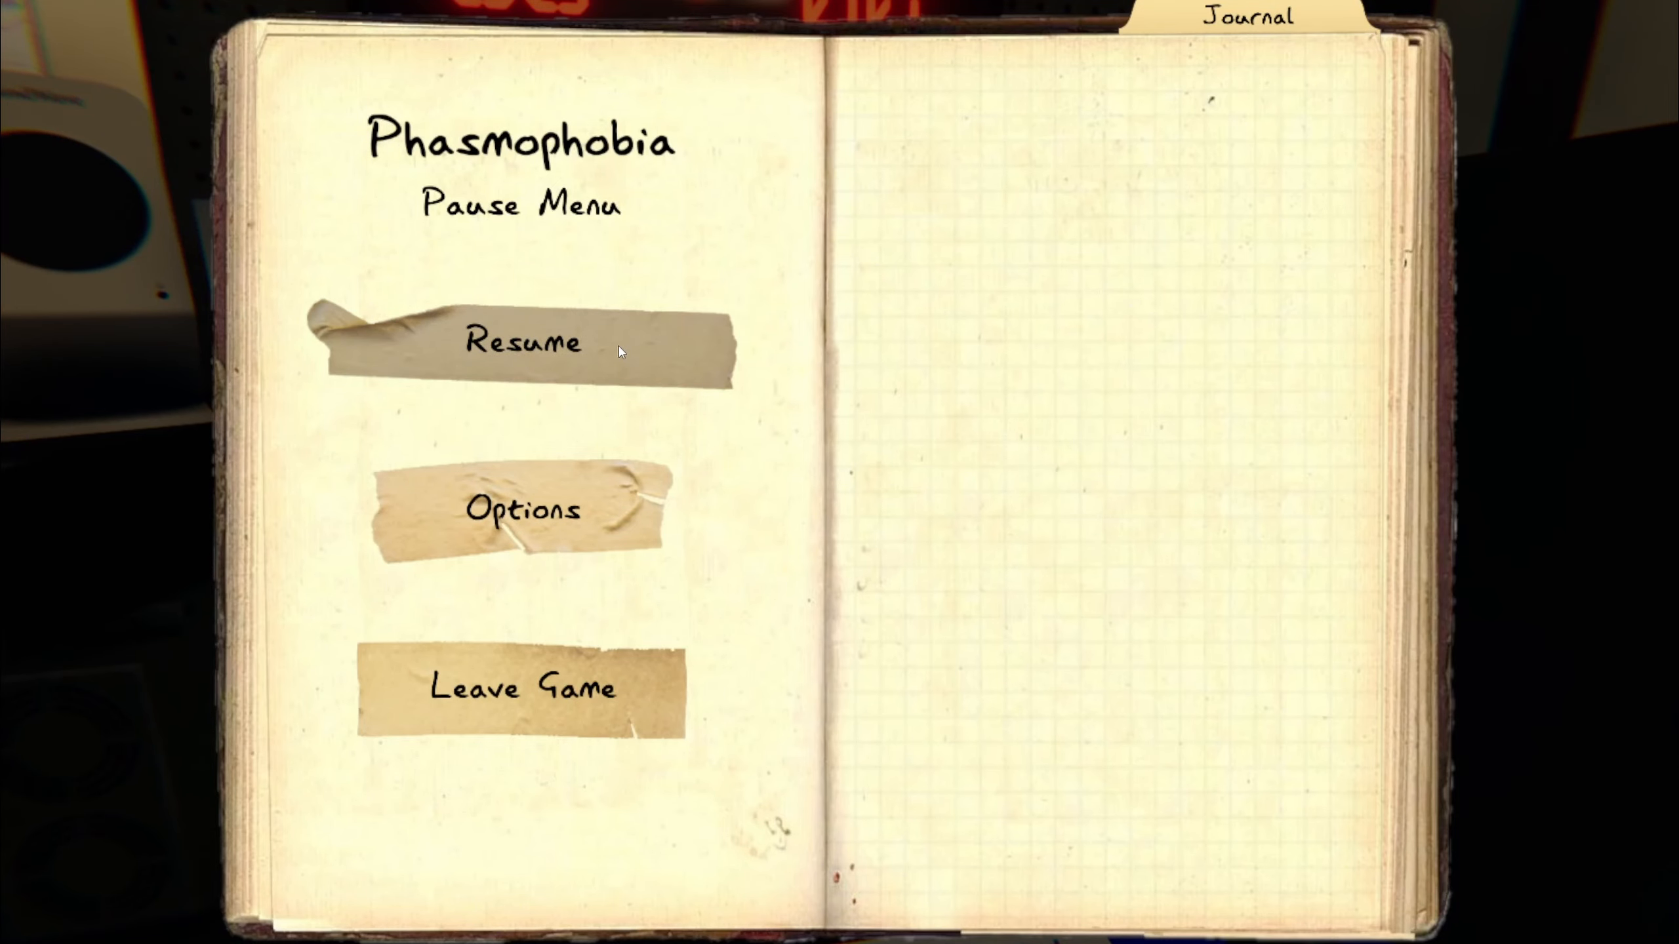
pyautogui.click(520, 342)
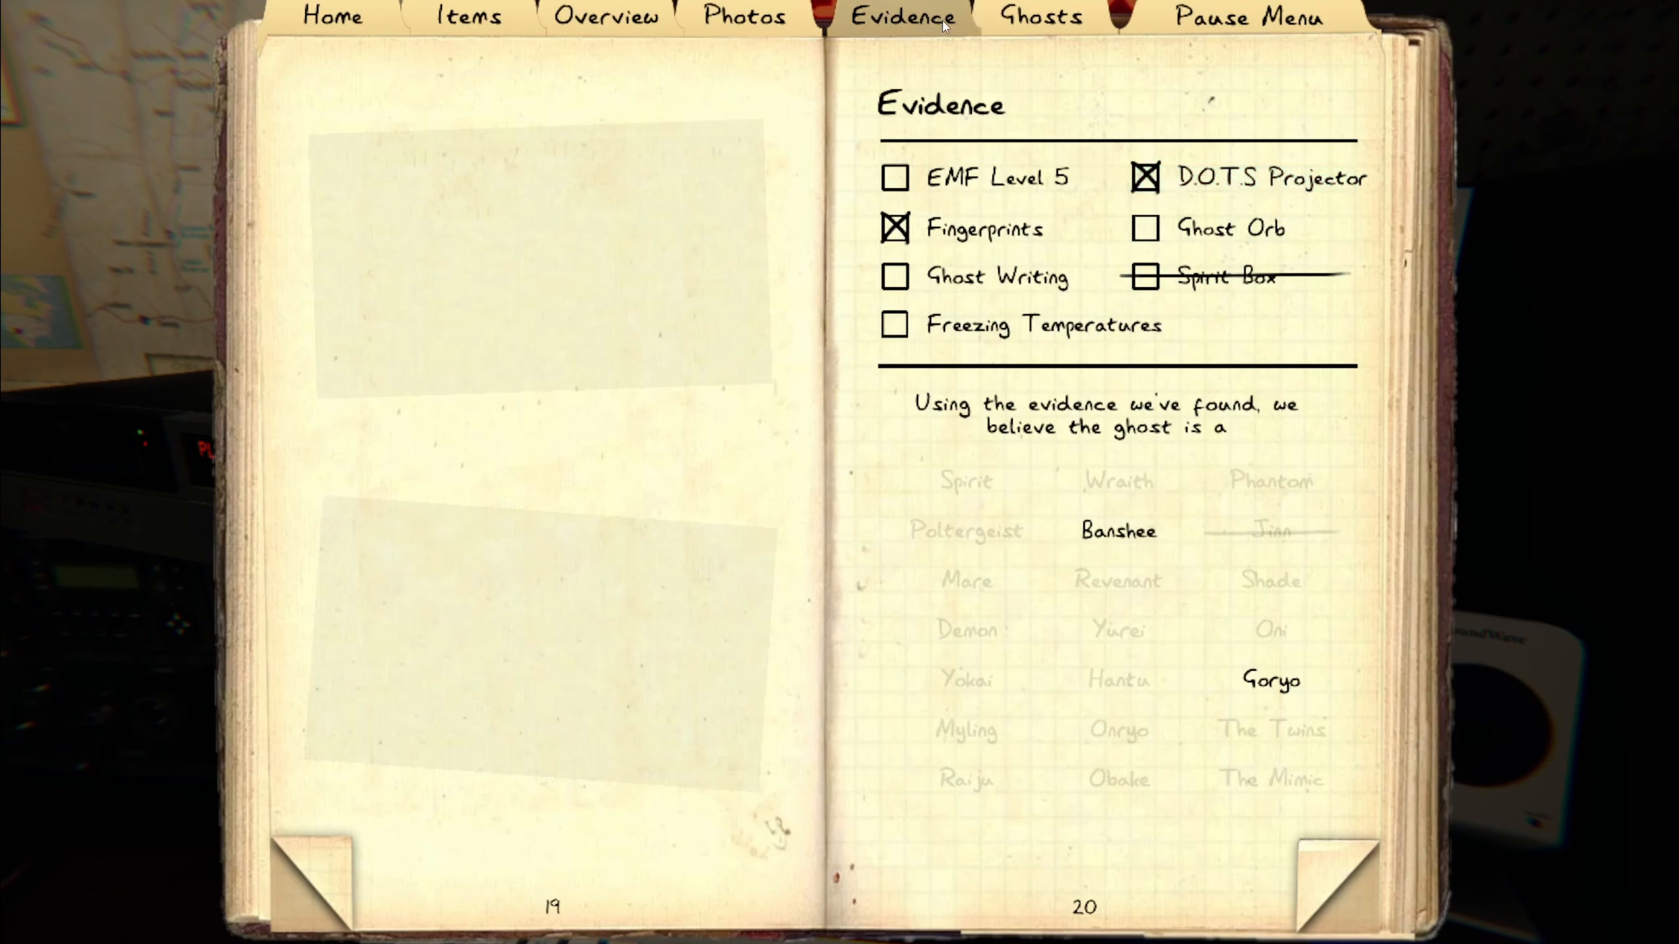
pyautogui.click(1037, 17)
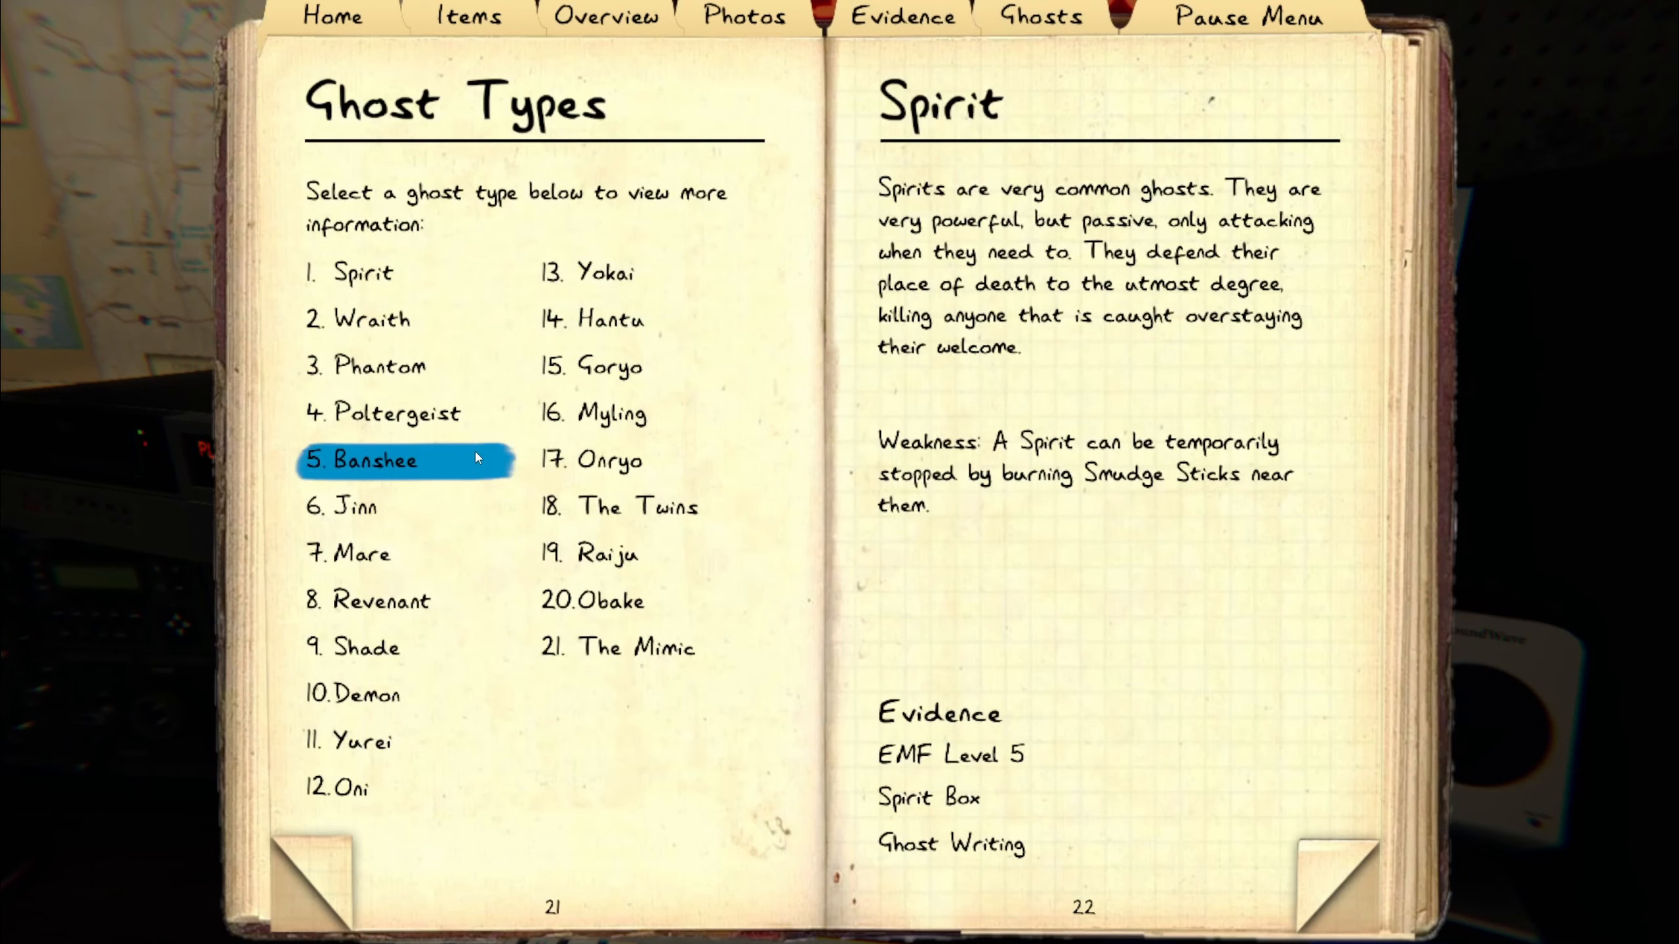
# - Read the Banshee entry, then open 15. Goryo to compare evidence
pyautogui.click(380, 459)
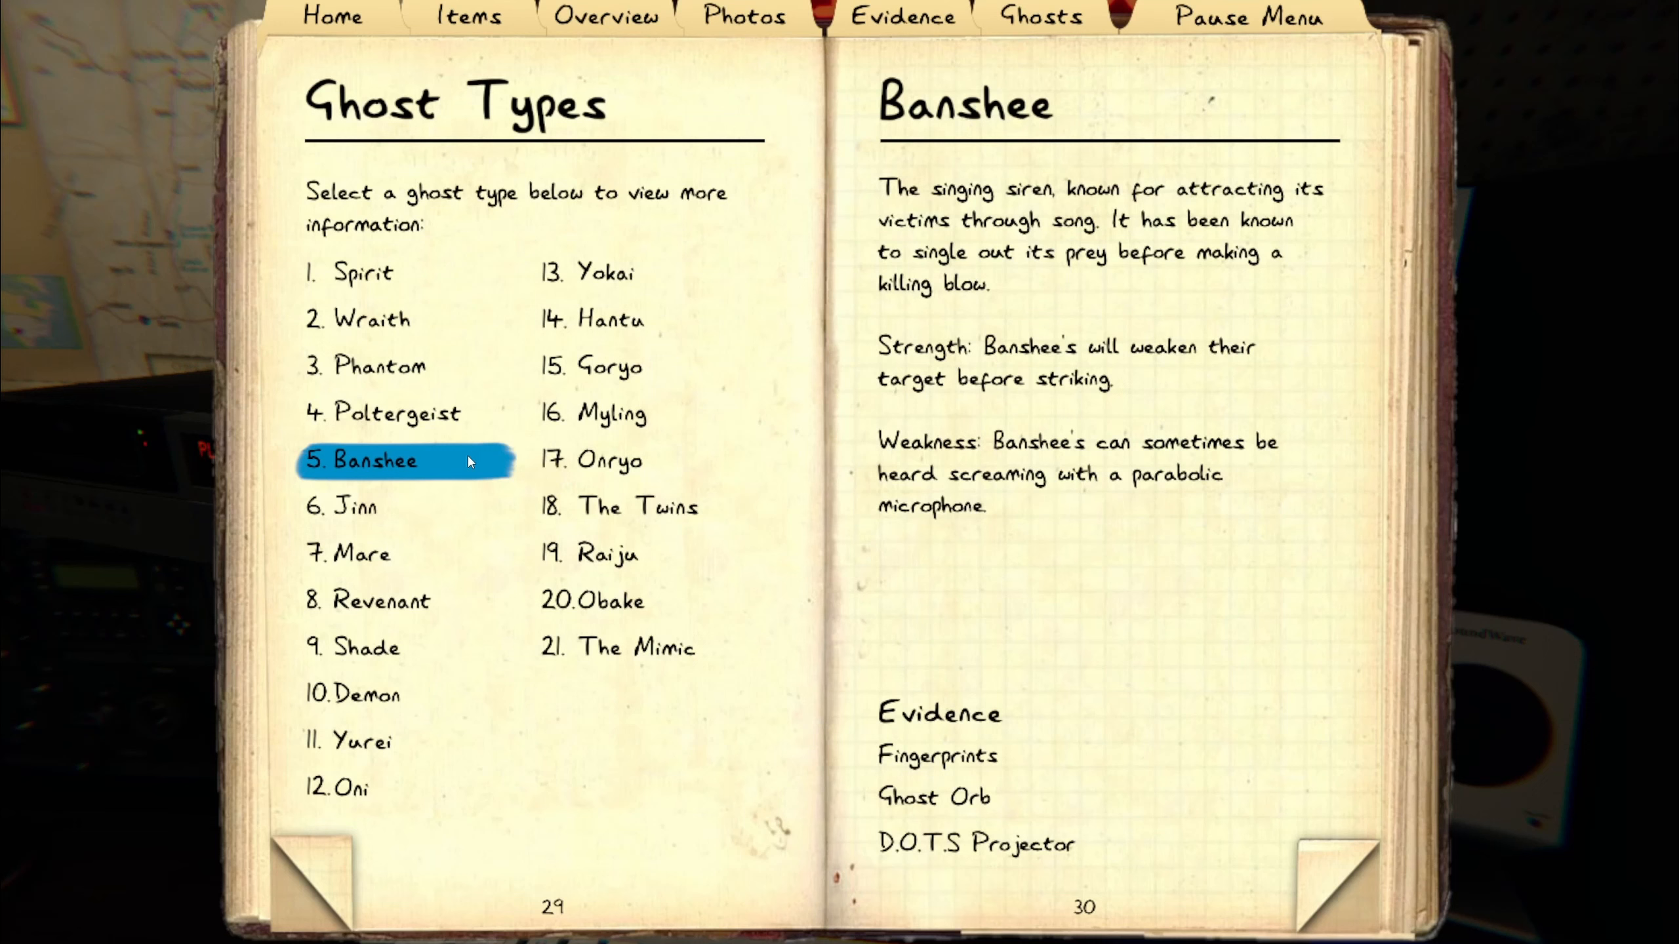
pyautogui.moveTo(646, 460)
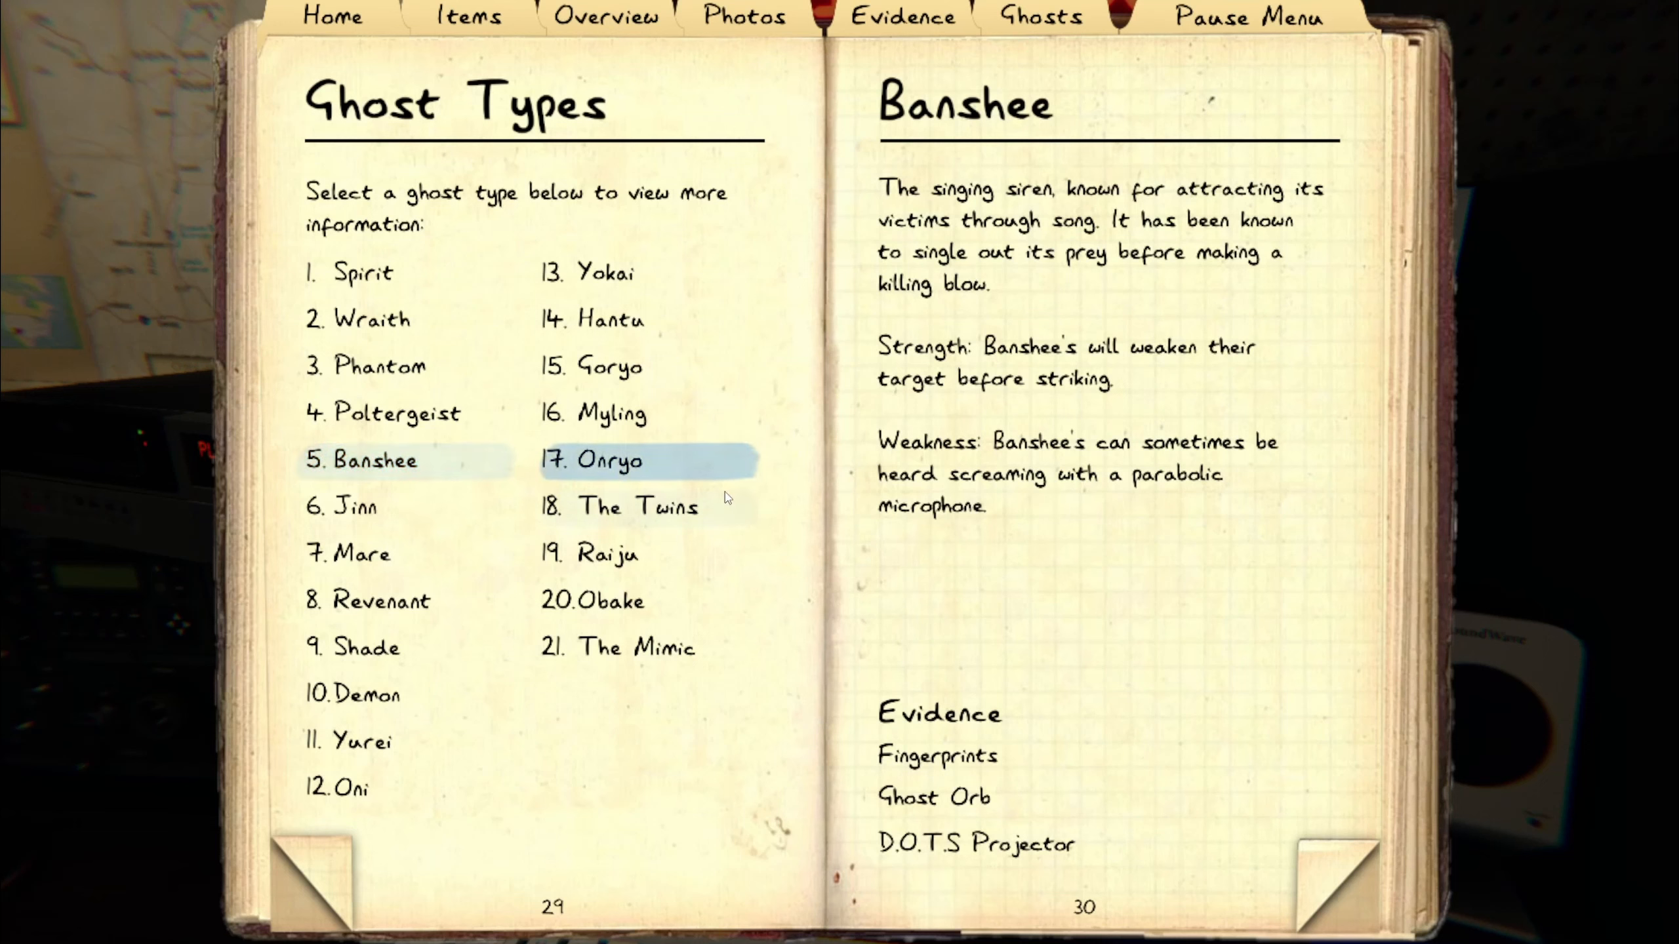
pyautogui.moveTo(963, 801)
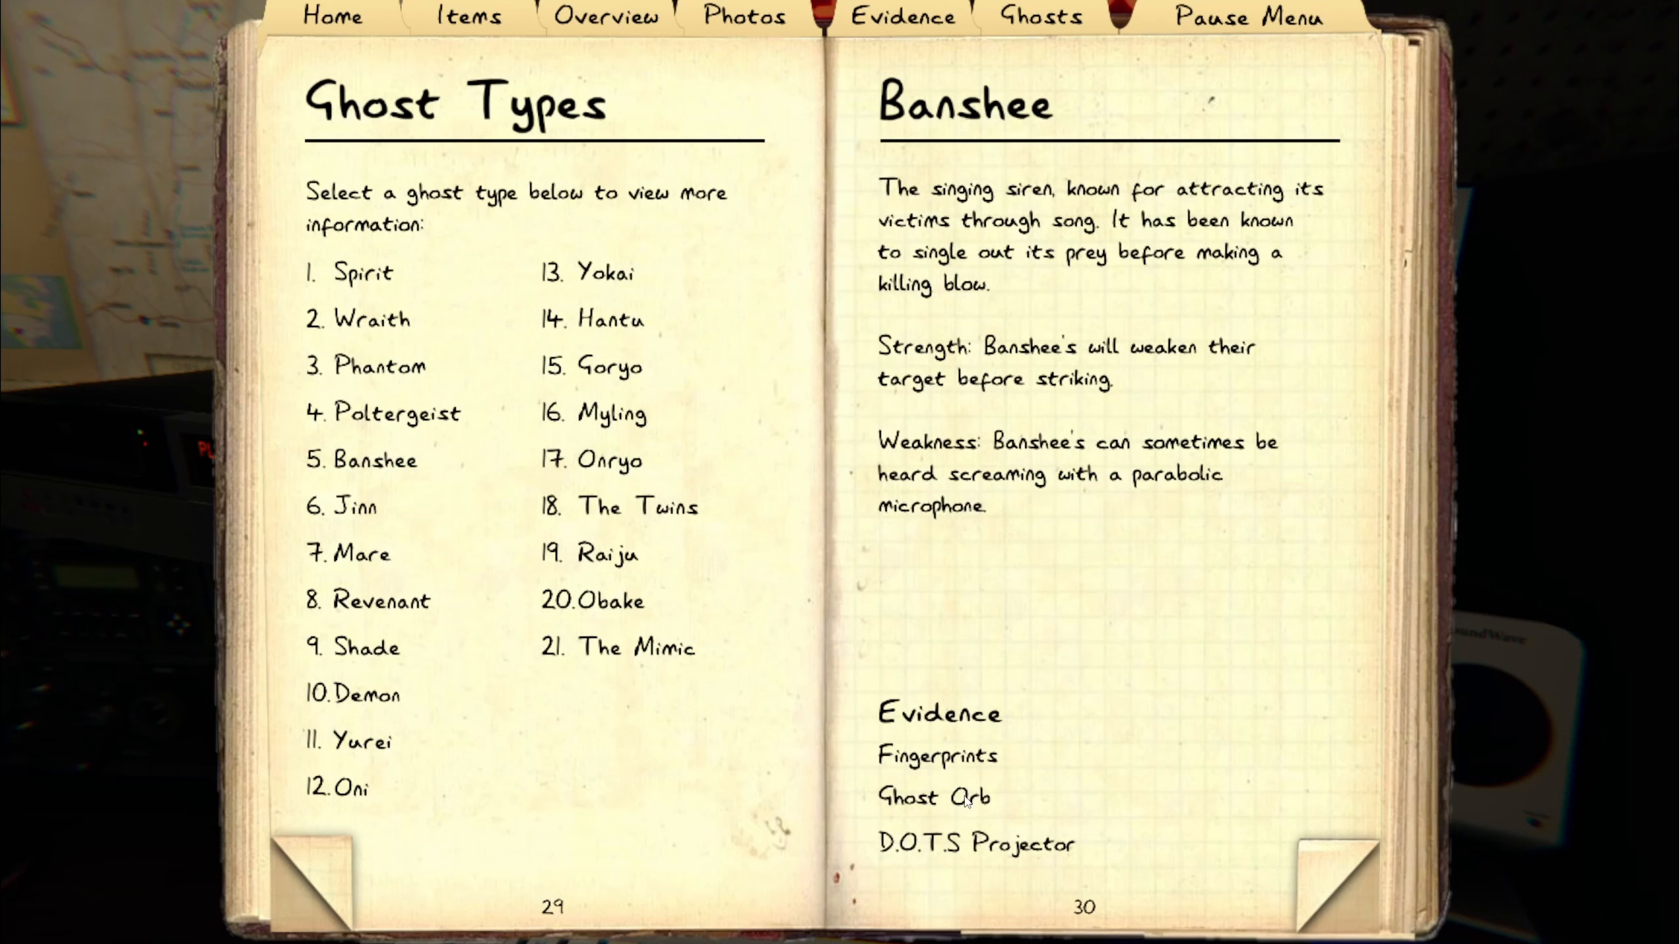
pyautogui.click(618, 460)
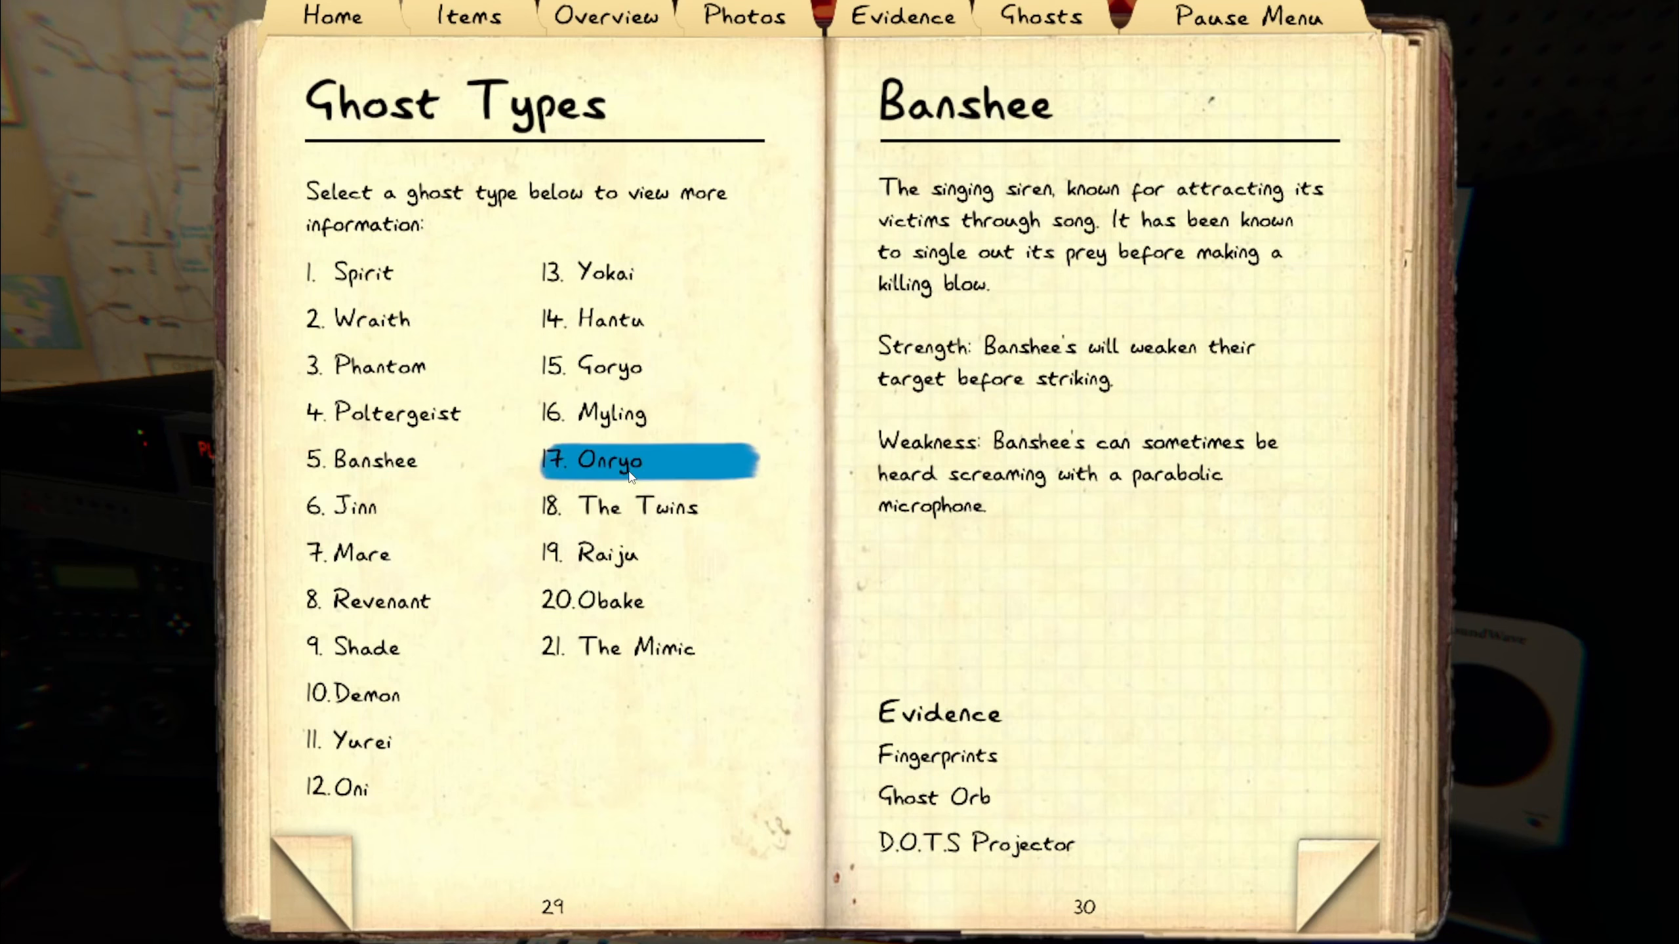
pyautogui.click(611, 366)
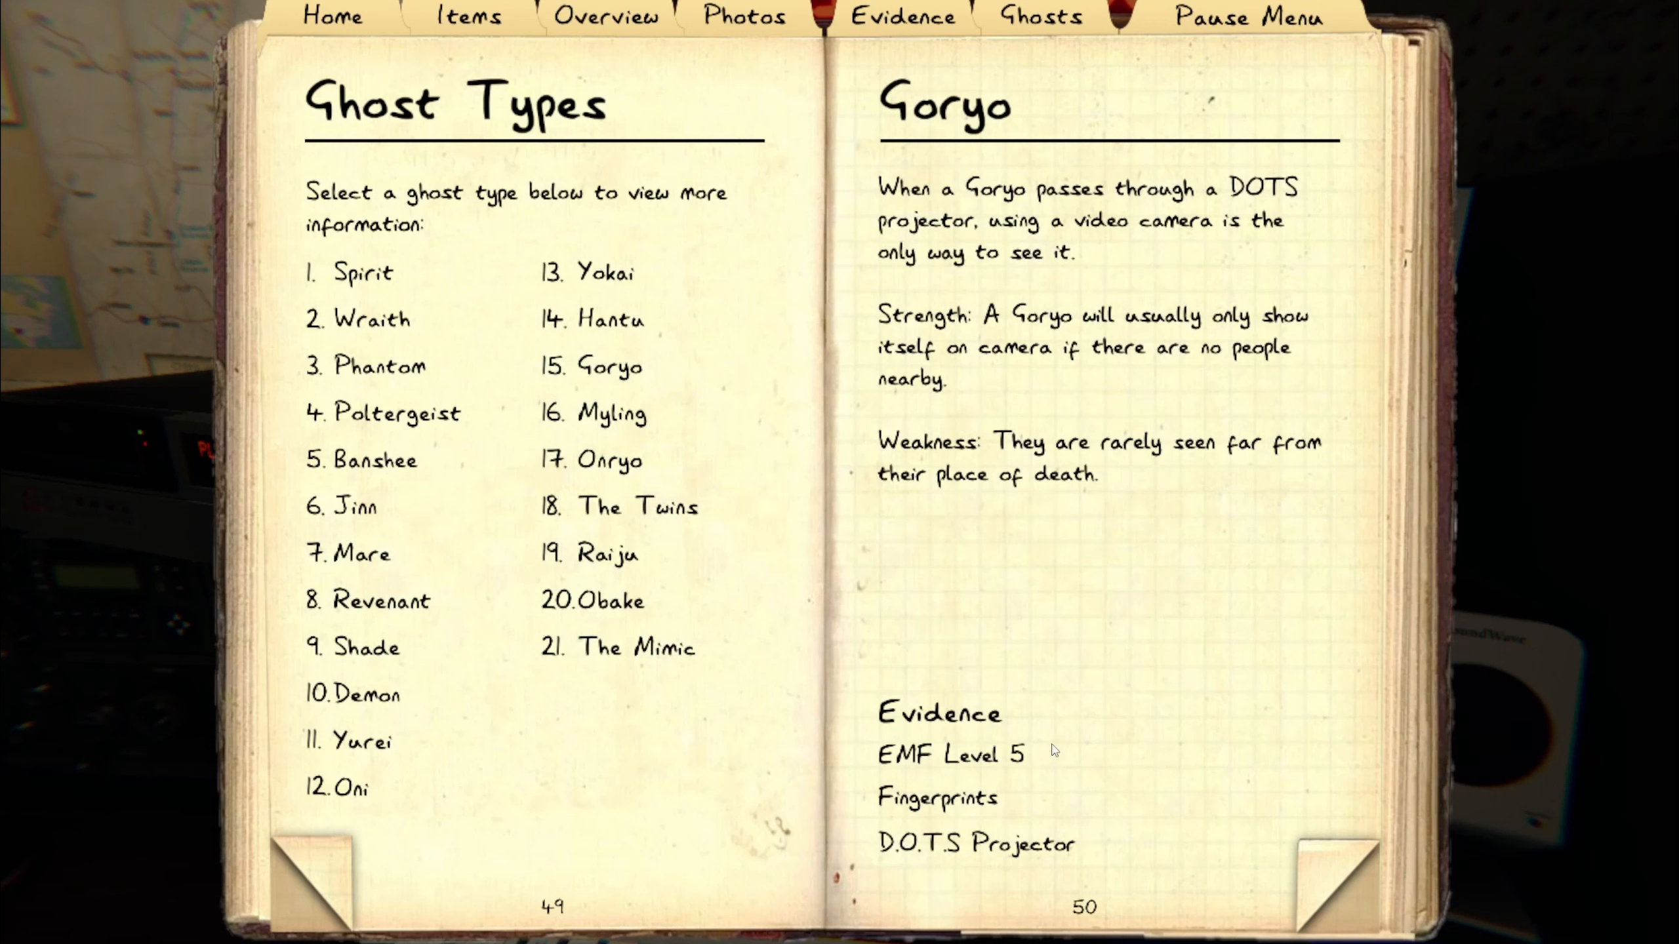
pyautogui.moveTo(1135, 476)
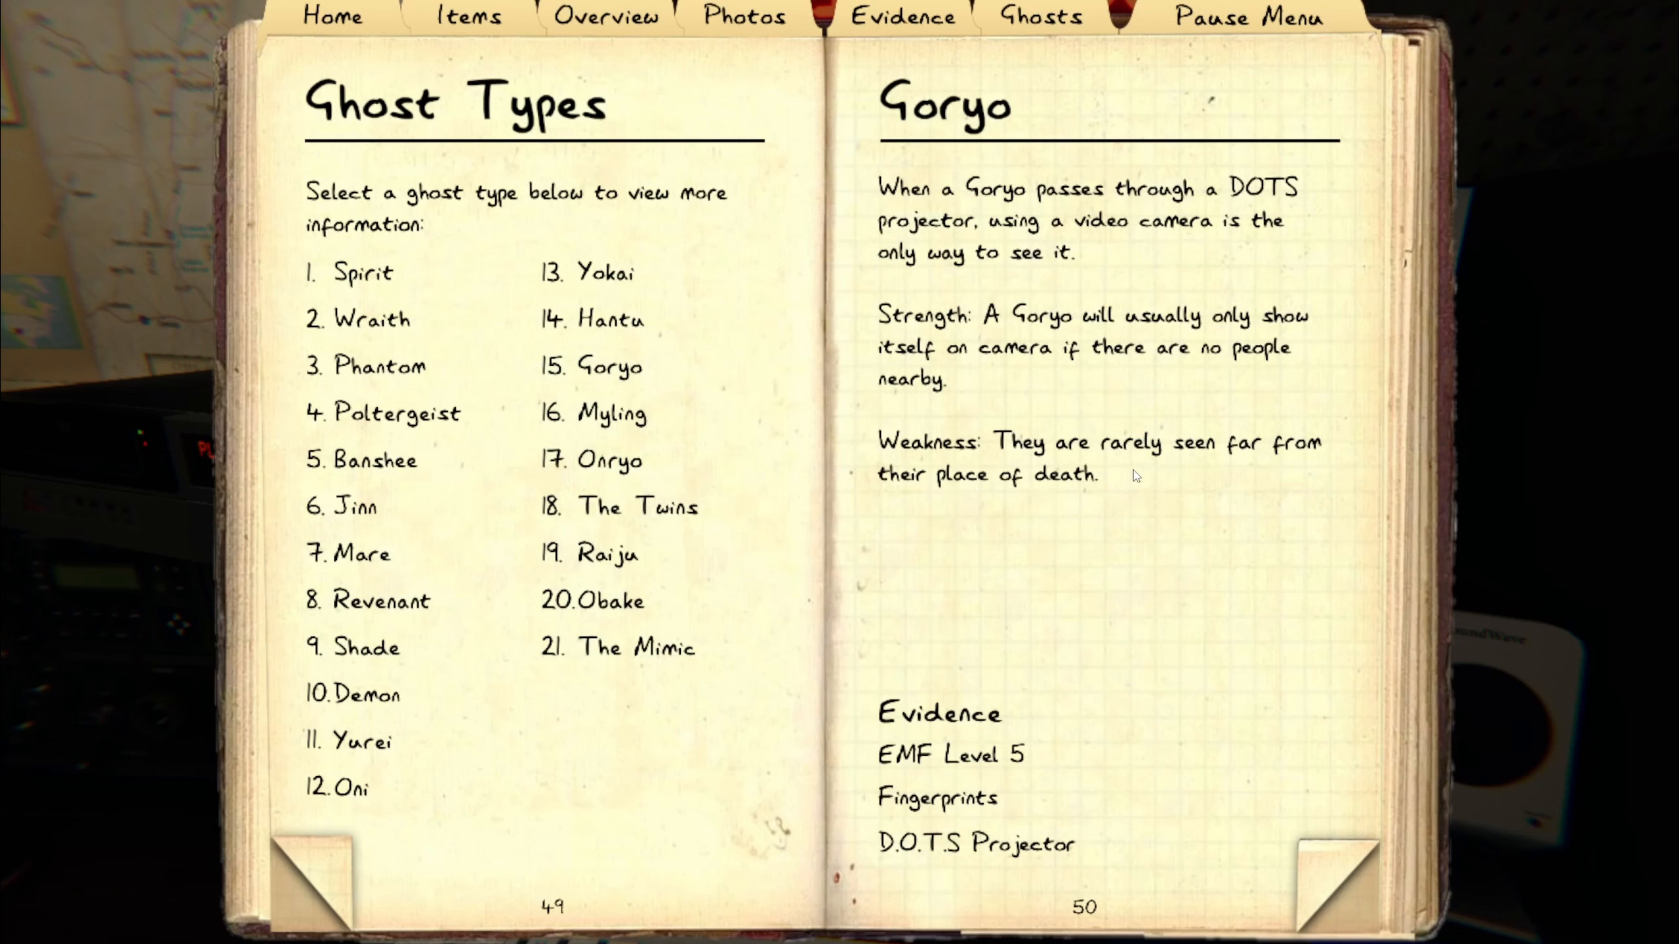
pyautogui.moveTo(1165, 380)
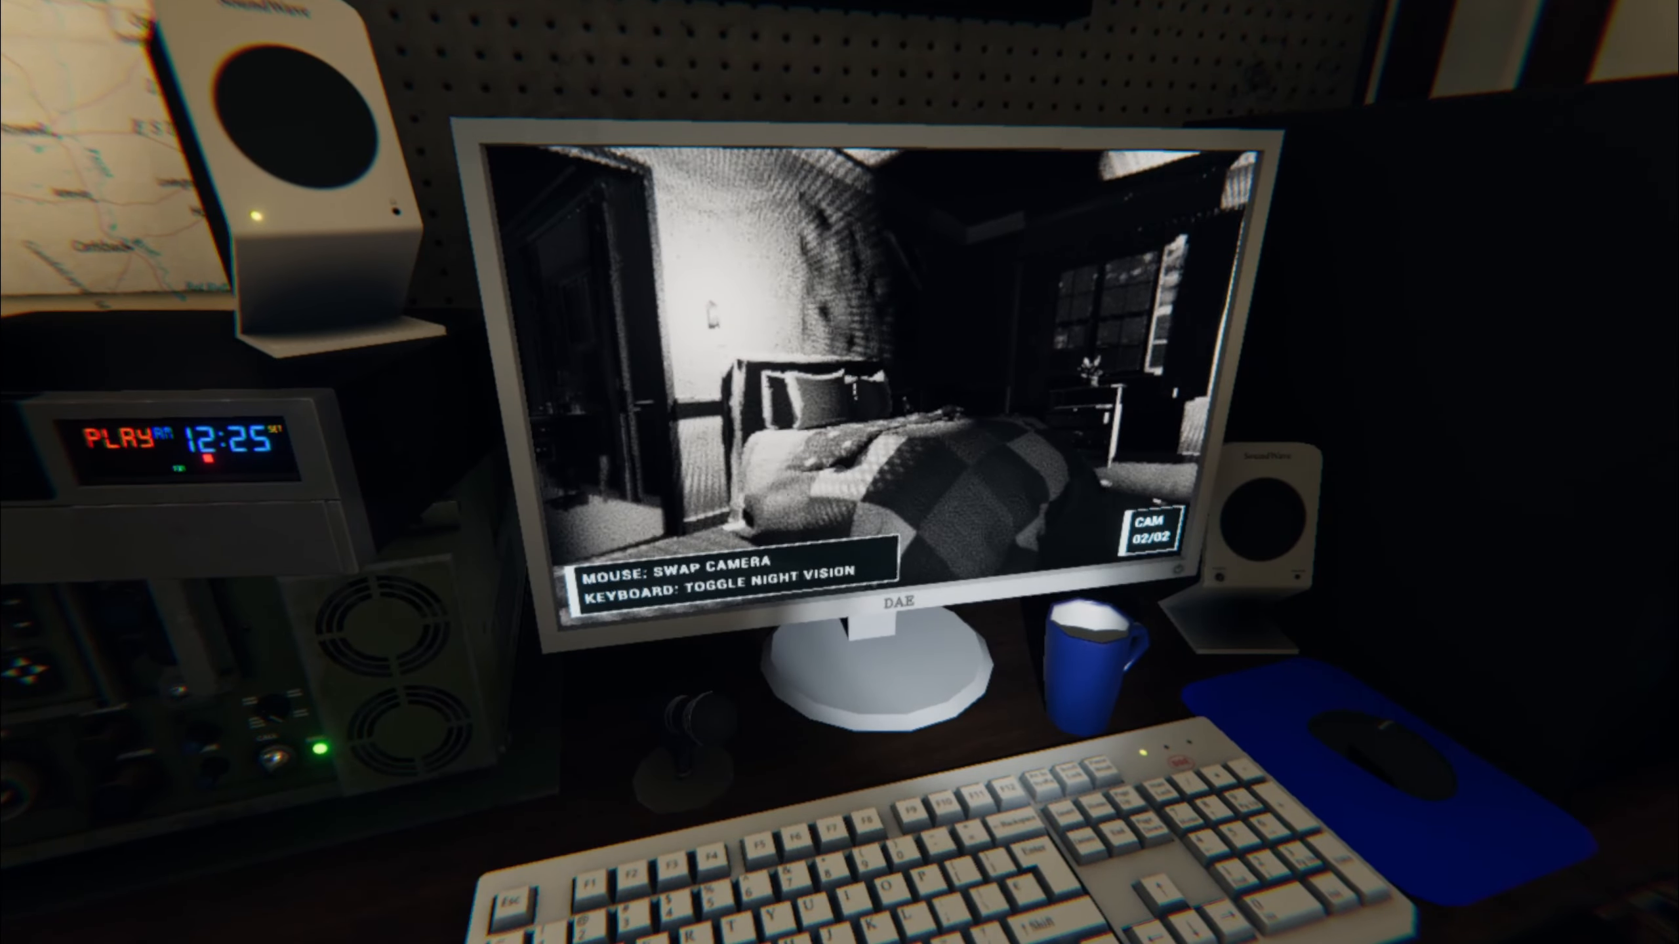
# - Reopen the journal with J after viewing the bedroom CCTV feed
pyautogui.press('j')
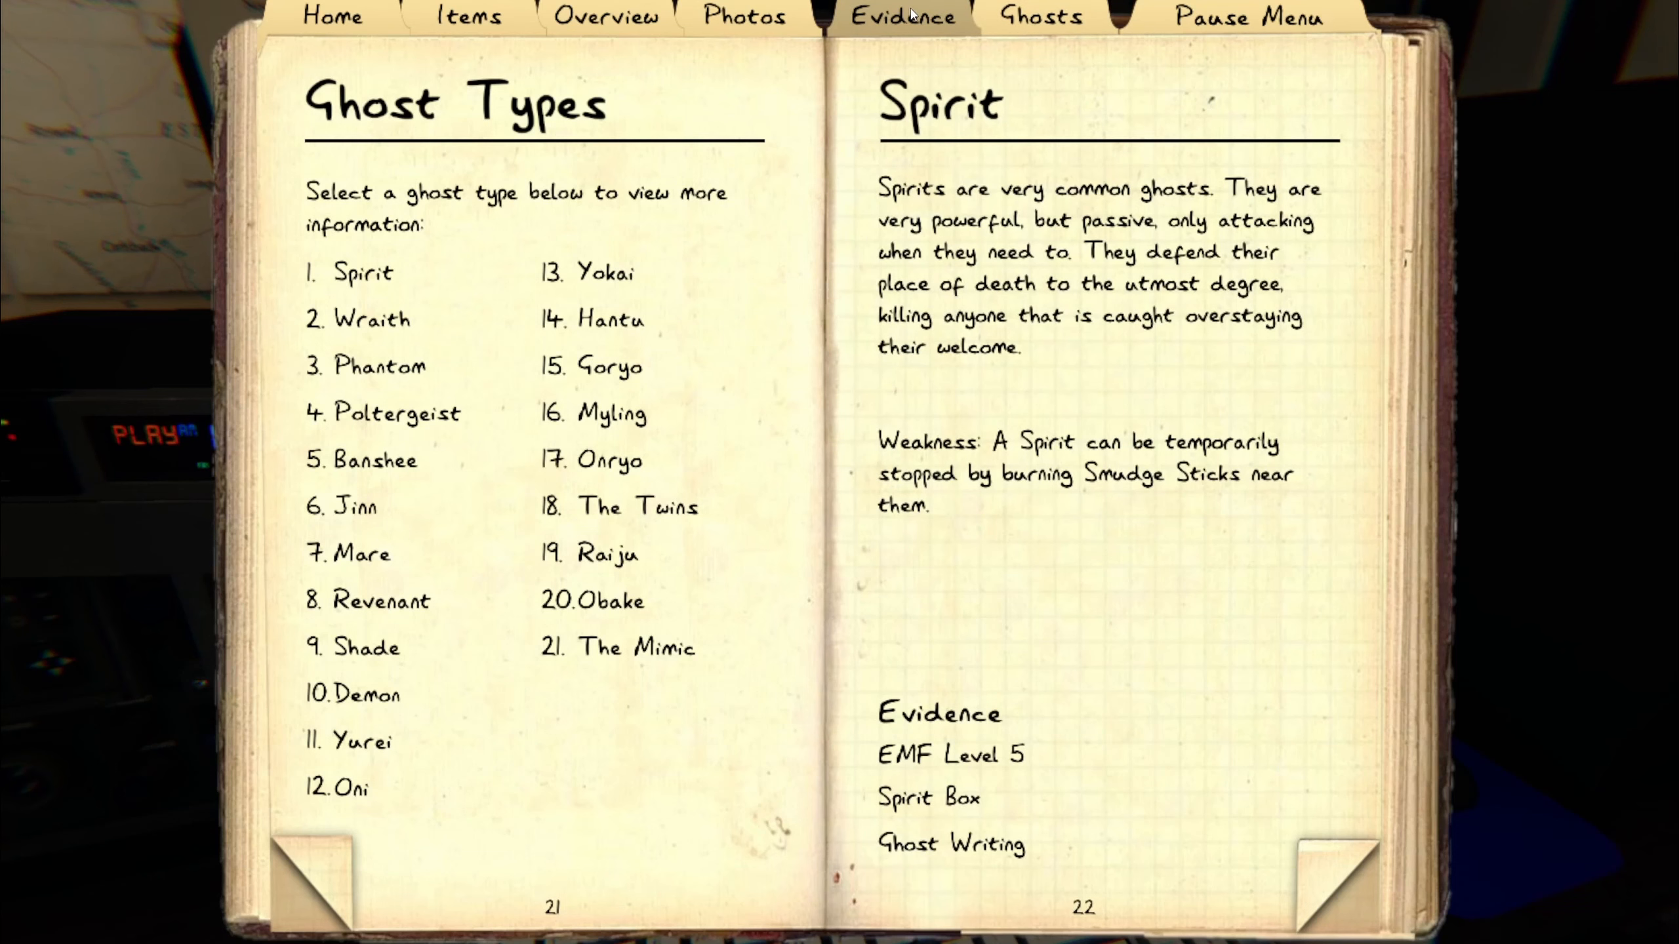
# - Move through Photos to the Evidence page and circle Goryo as the ghost
pyautogui.click(741, 17)
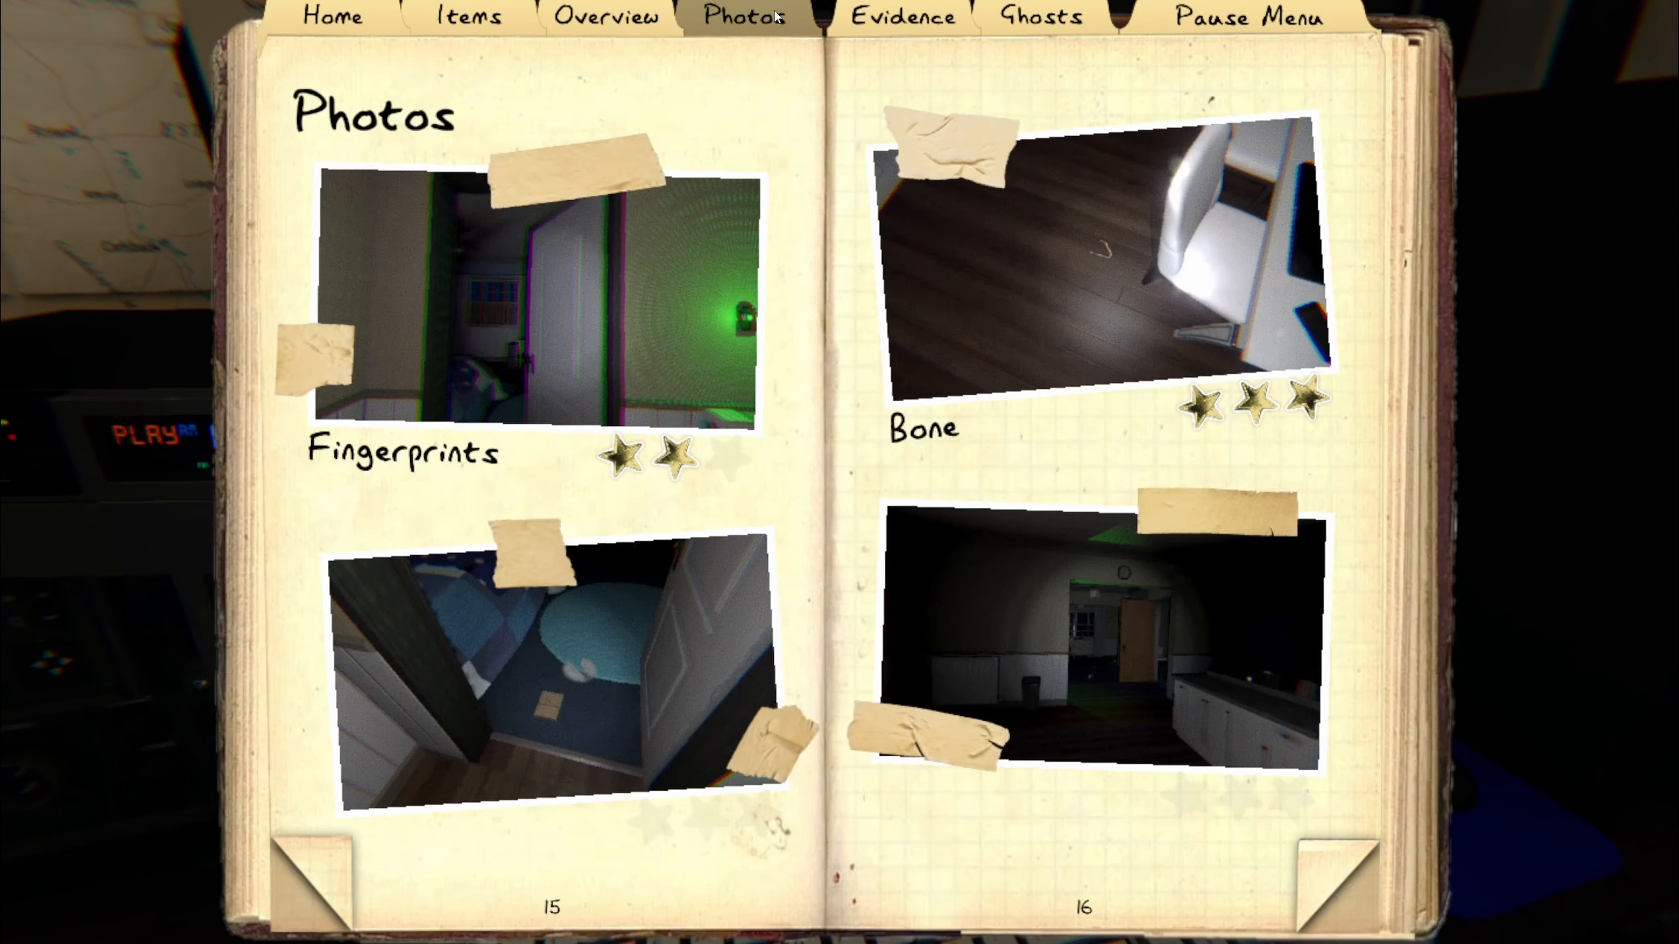
pyautogui.click(900, 17)
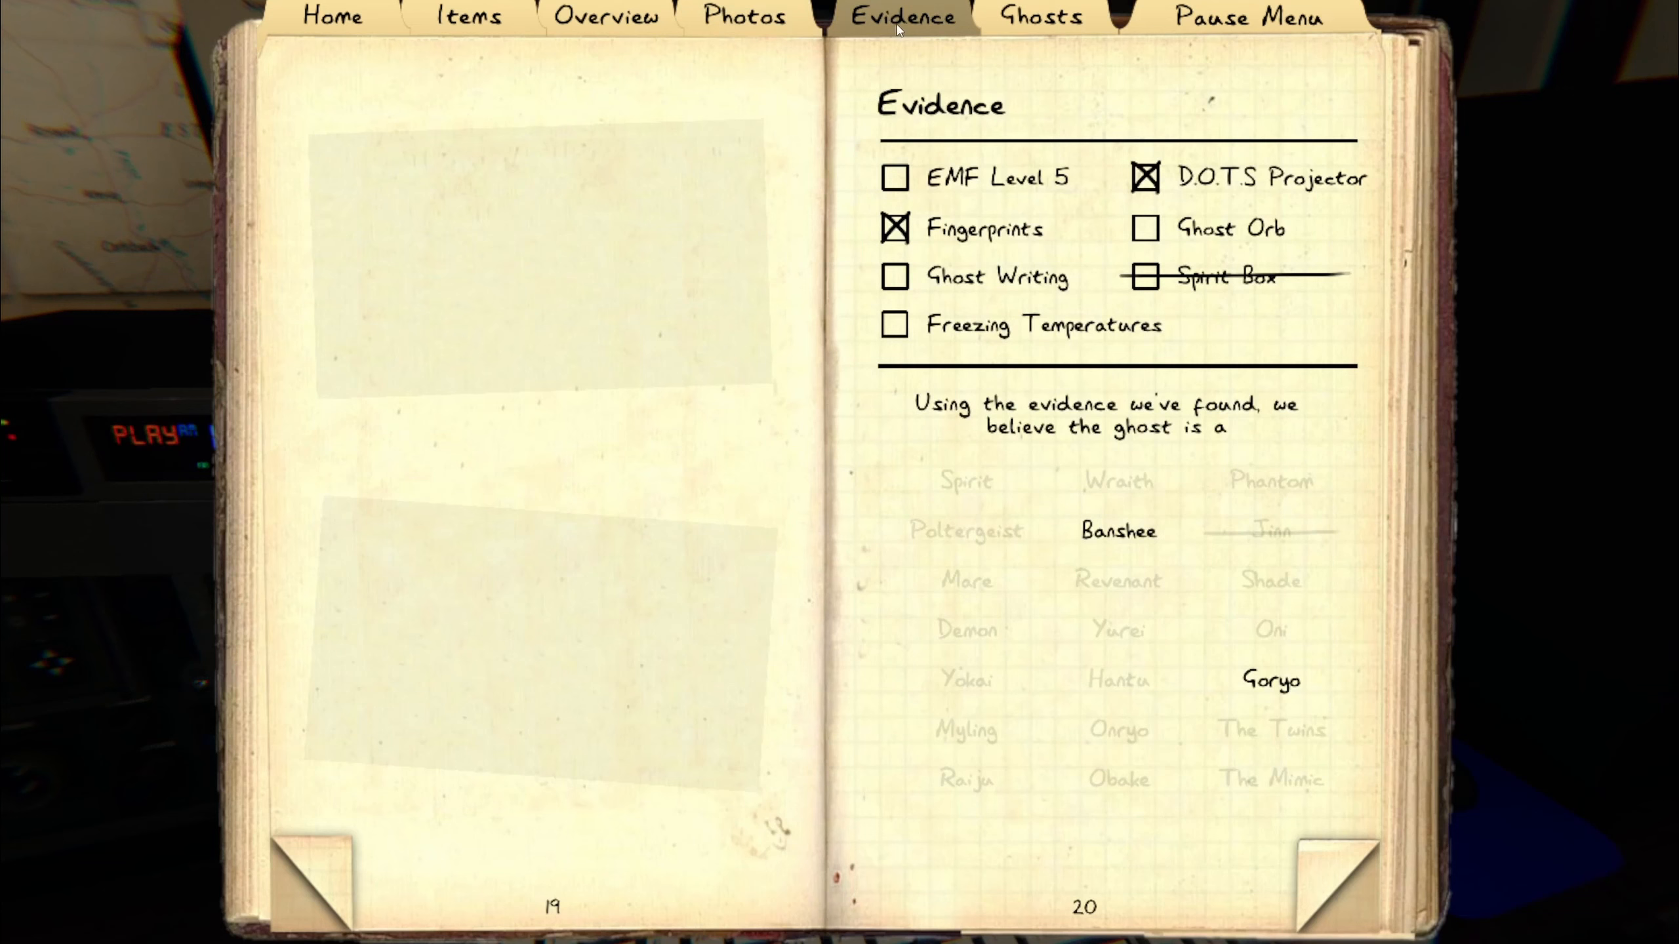
pyautogui.moveTo(1144, 348)
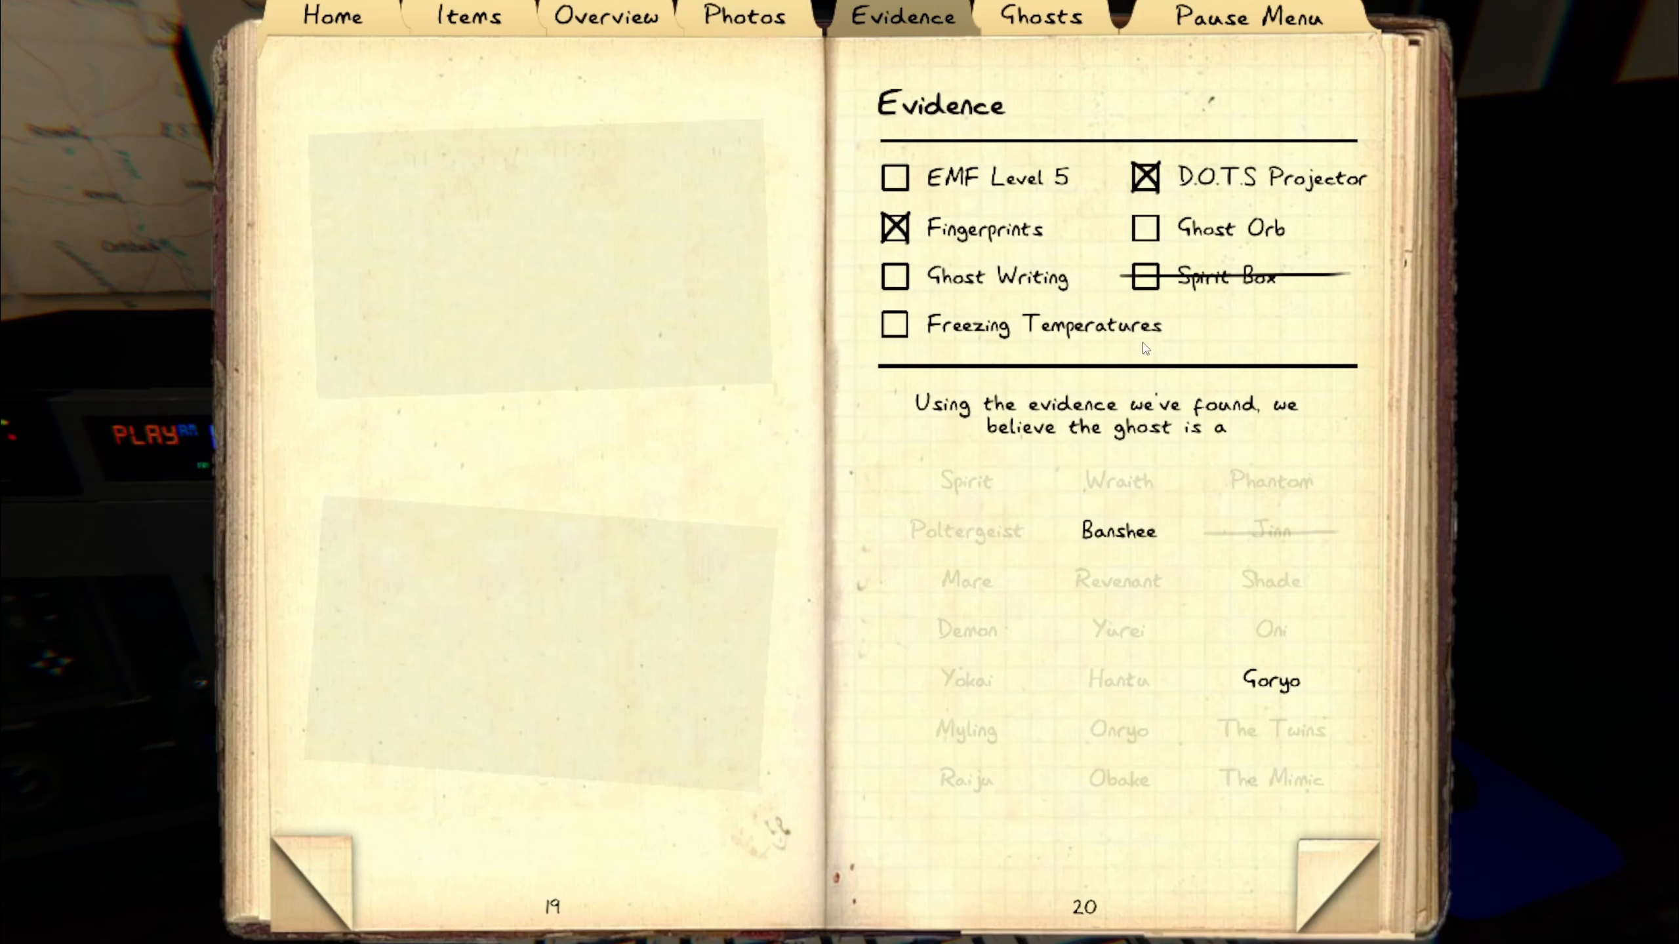
pyautogui.click(1269, 679)
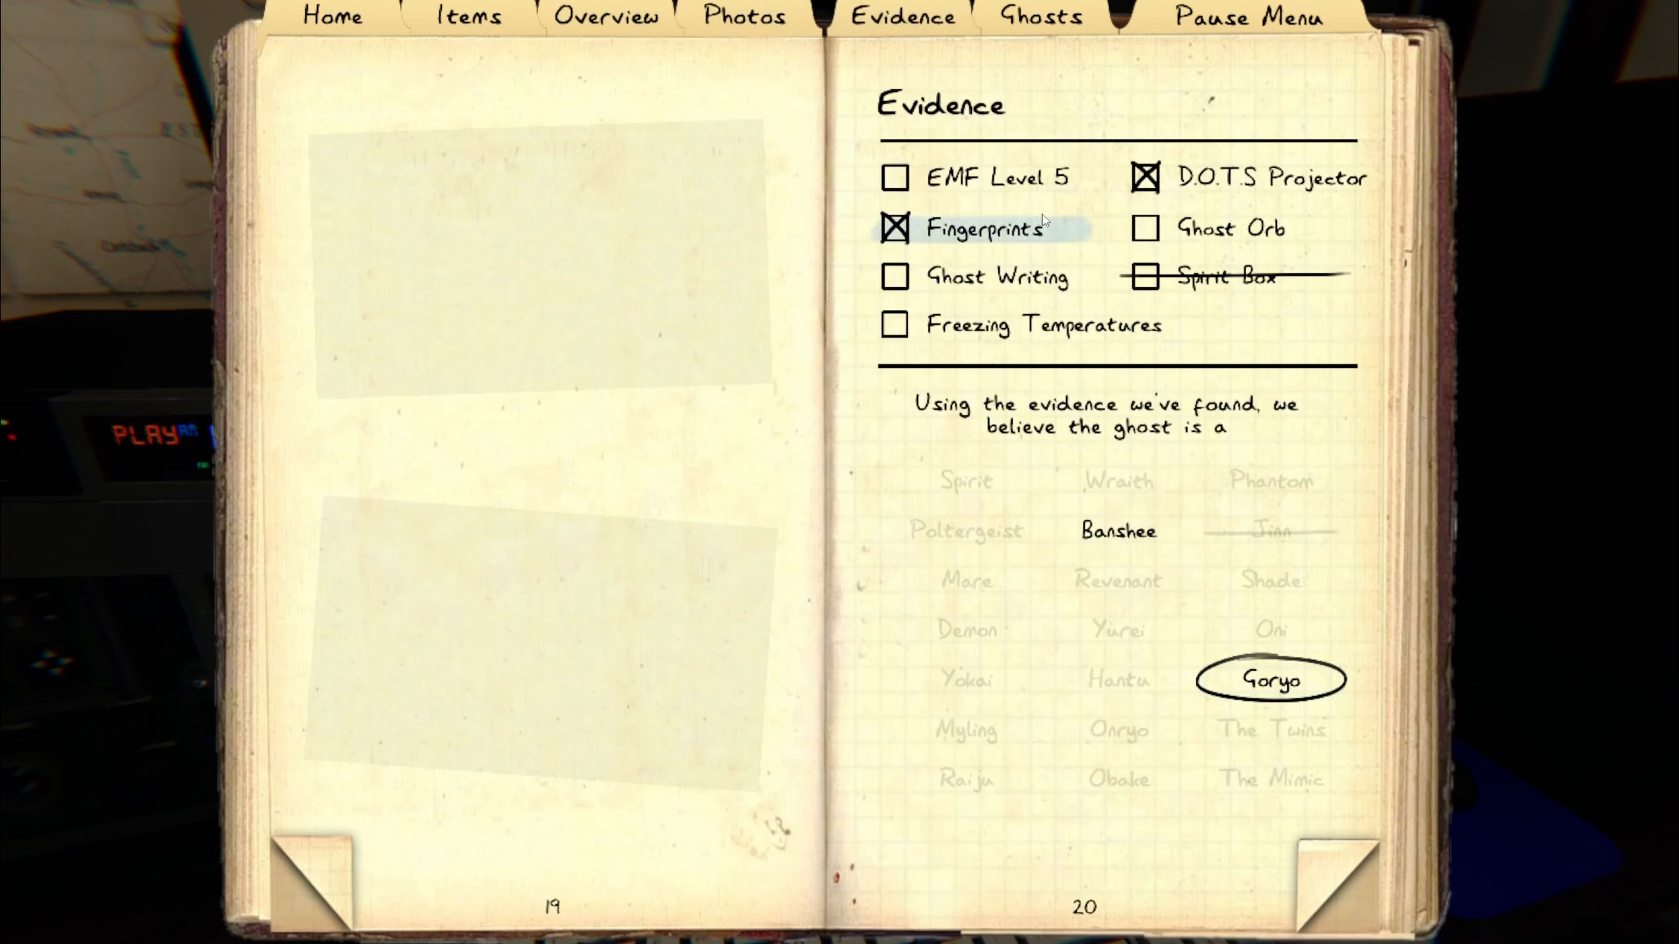